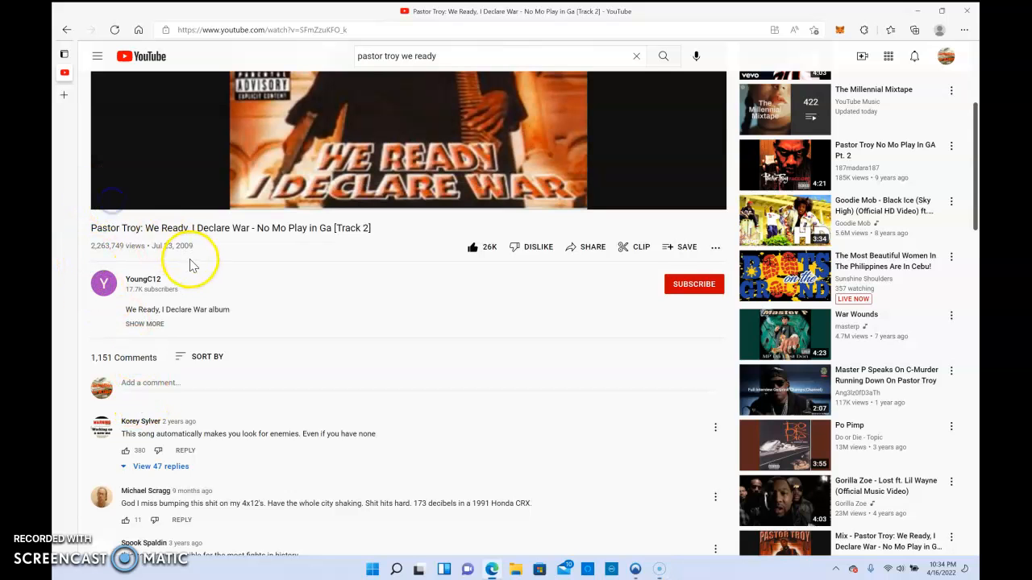
# Step: Search Yahoo for 'voo stock' and scroll through the Vanguard 500 Index Fund results
pyautogui.scroll(-3)
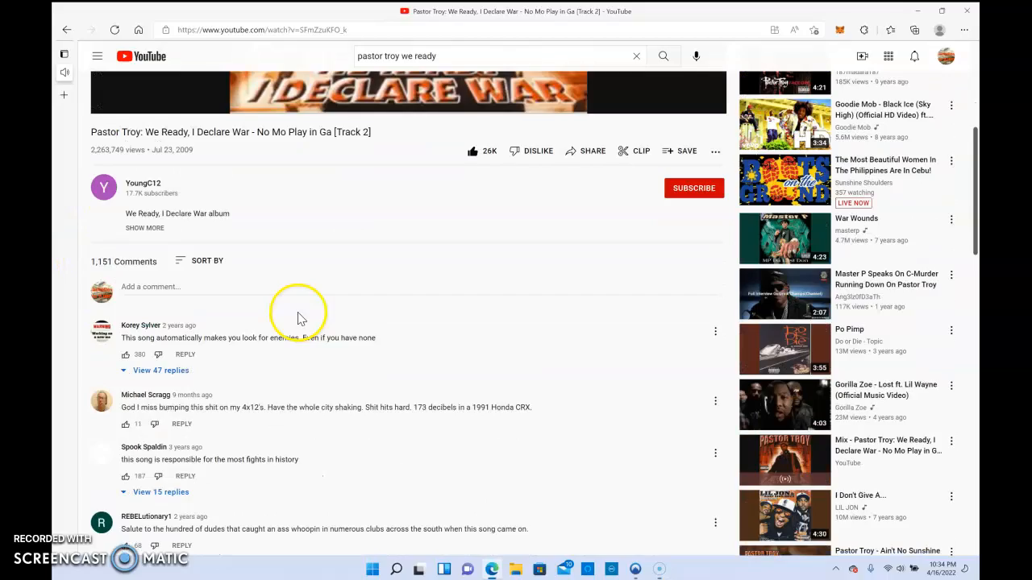
pyautogui.scroll(-3)
pyautogui.write('voo')
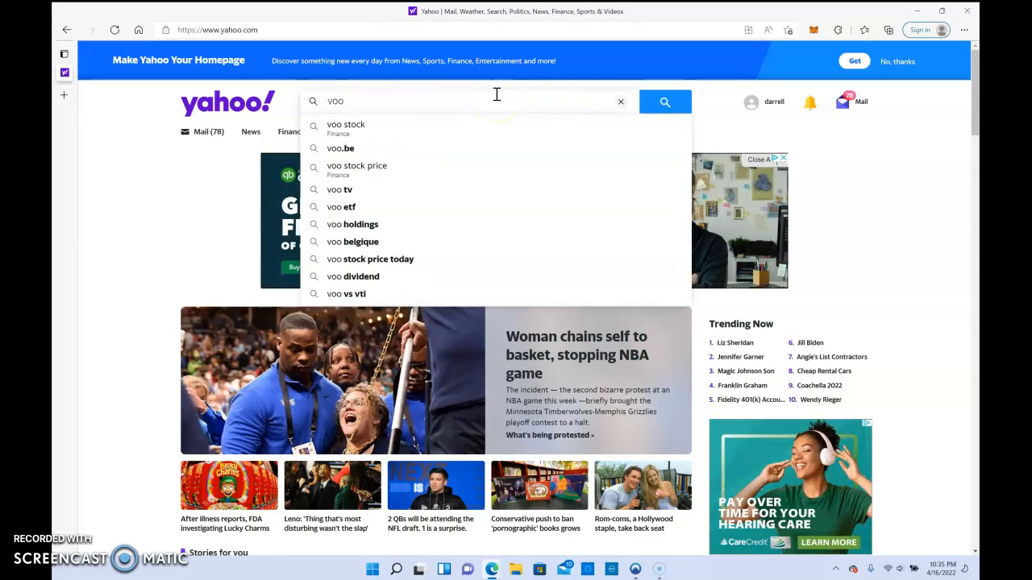
pyautogui.click(345, 125)
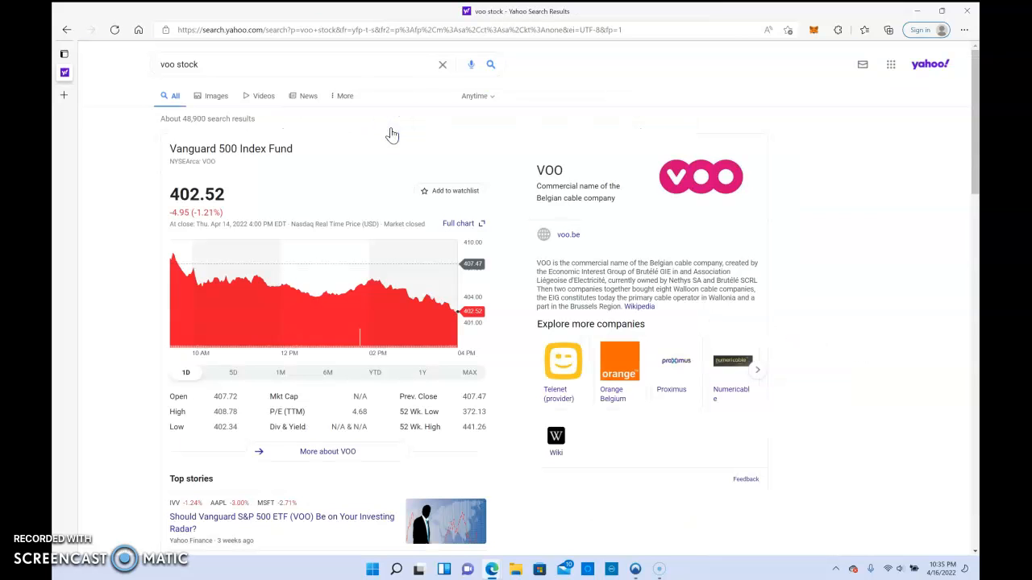
pyautogui.scroll(-3)
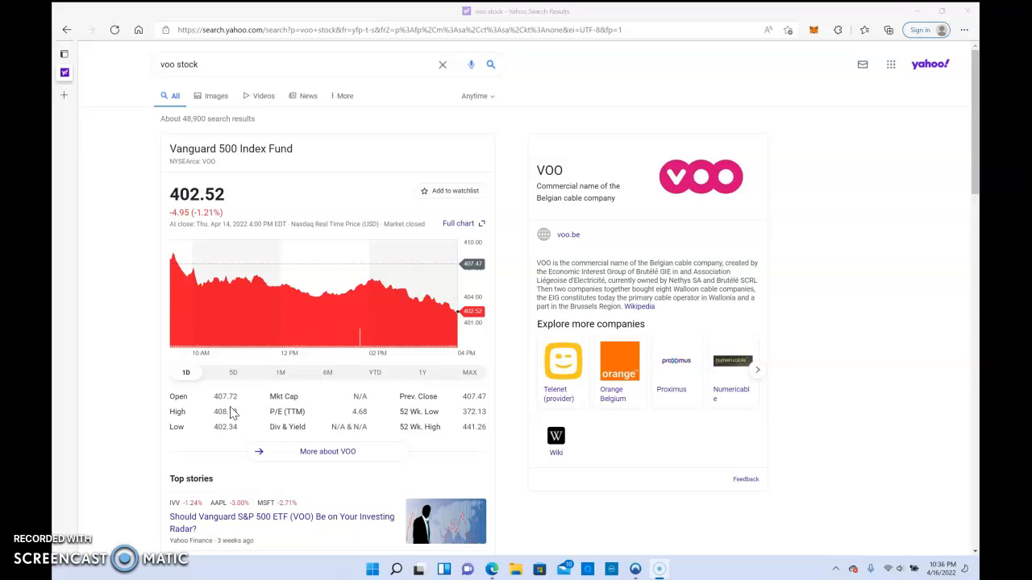
pyautogui.scroll(-3)
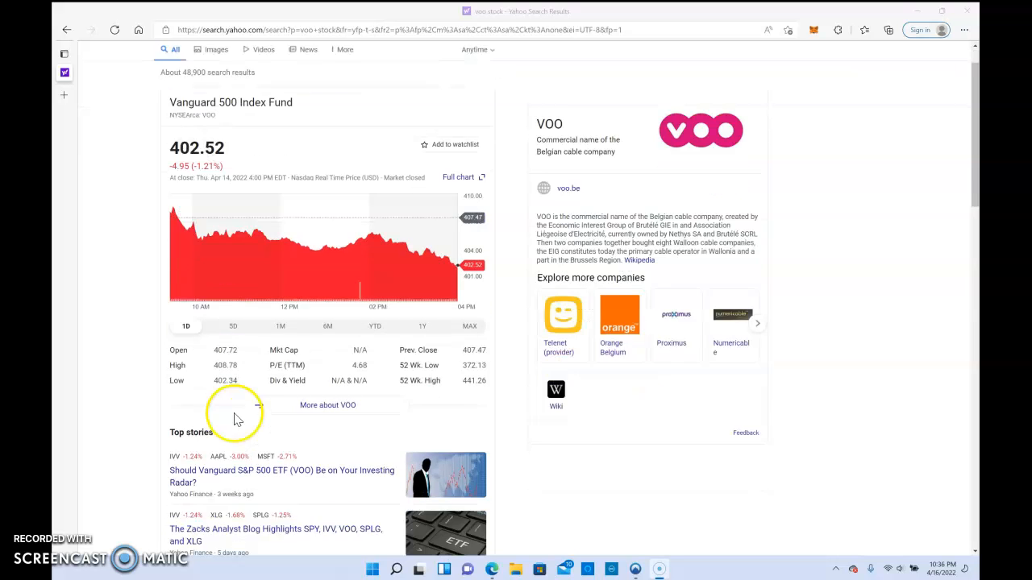
pyautogui.scroll(-3)
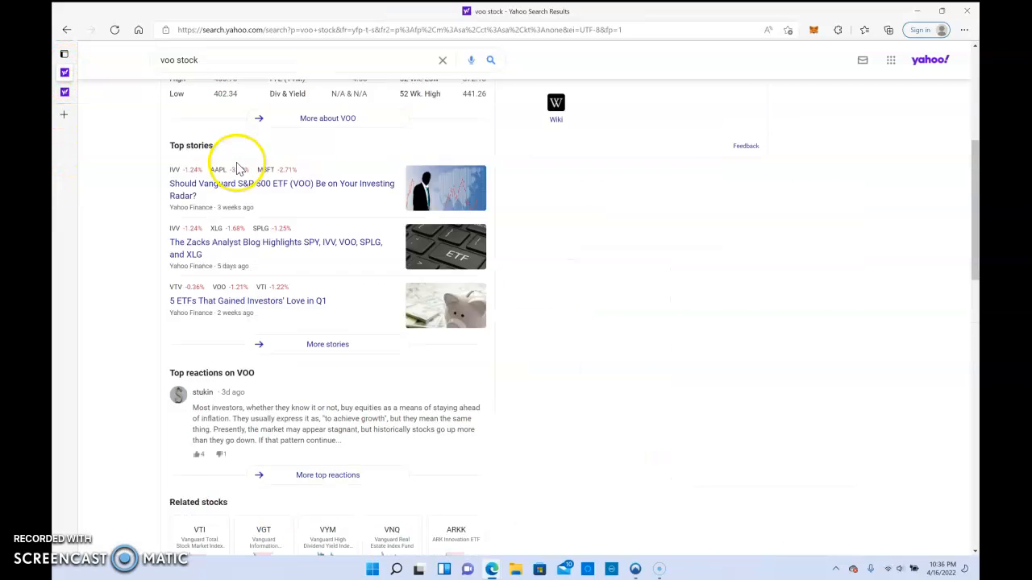
pyautogui.click(247, 64)
pyautogui.write(' holdin')
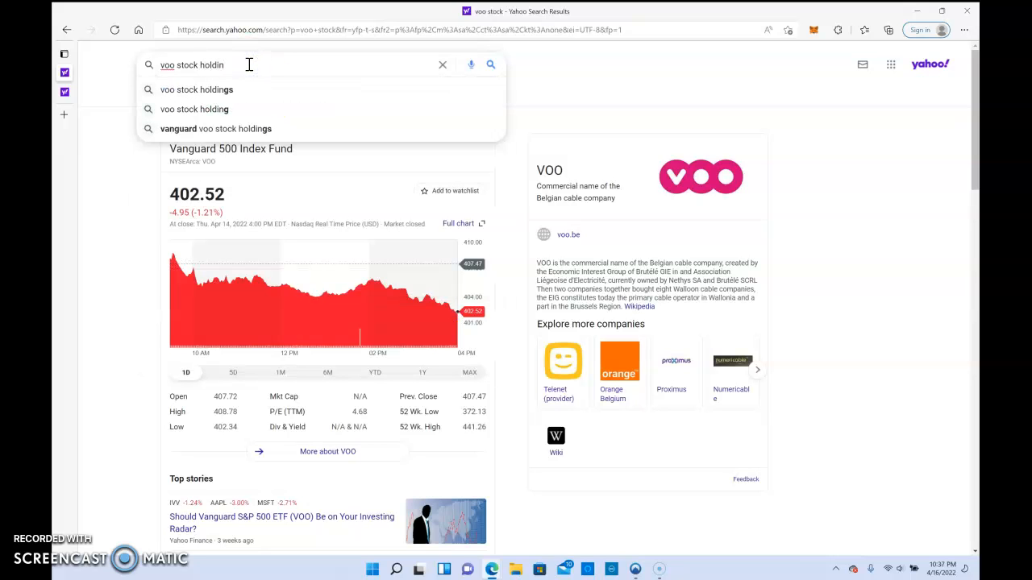
# Step: Search 'voo stock holdings' and scroll to VOO's sector weightings and top 10 holdings
pyautogui.click(197, 89)
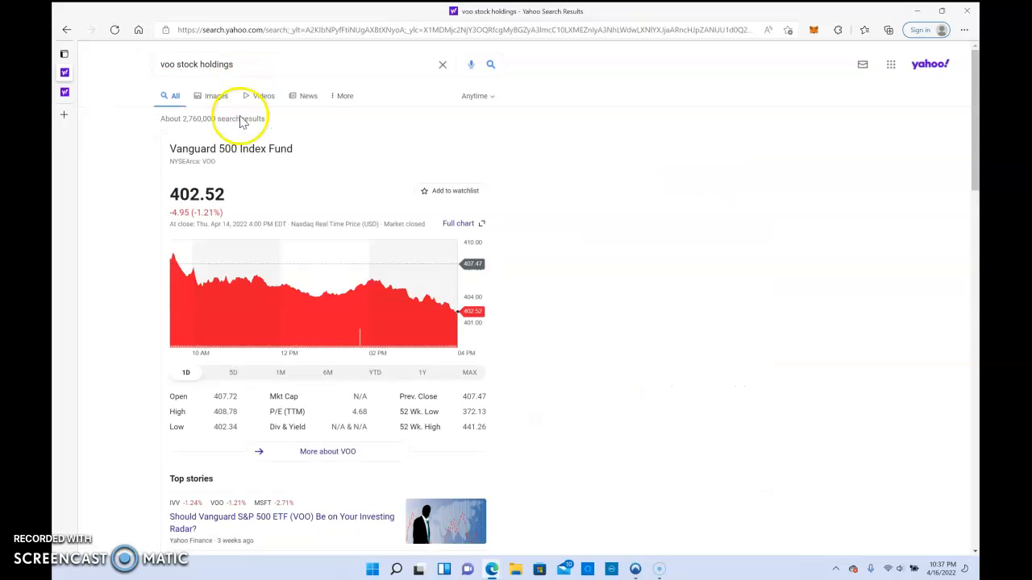
pyautogui.scroll(-3)
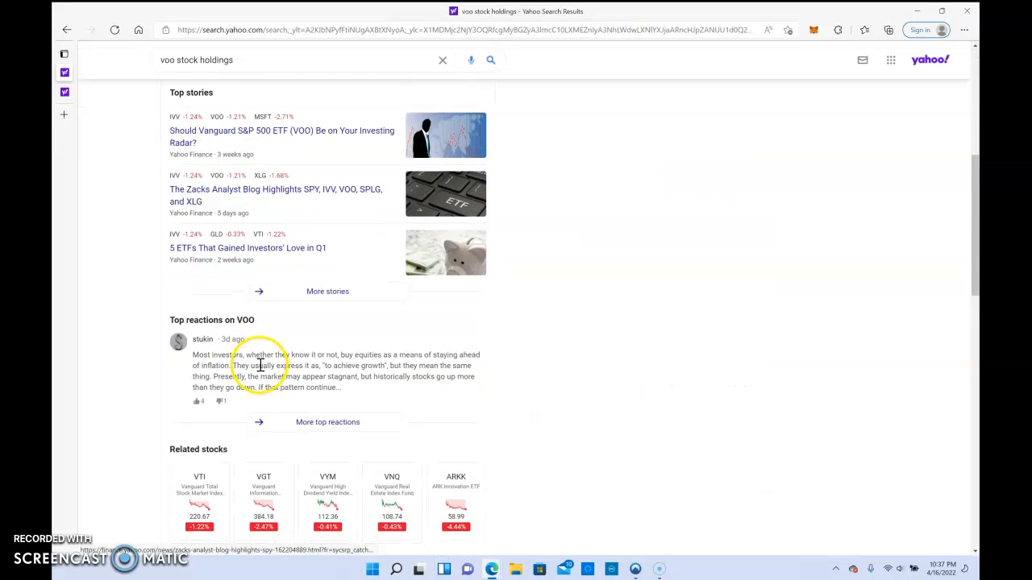
pyautogui.scroll(-3)
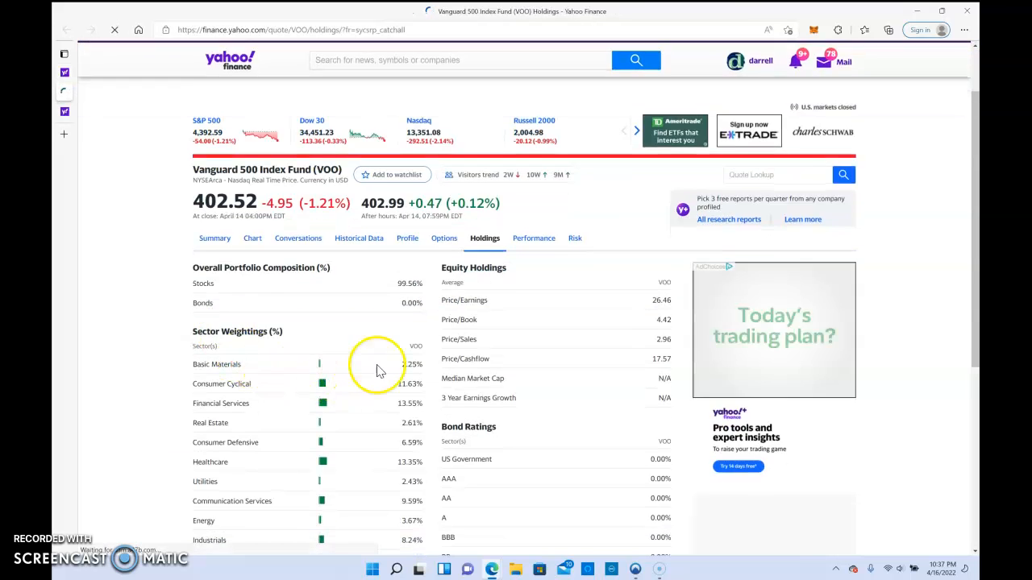
pyautogui.scroll(-3)
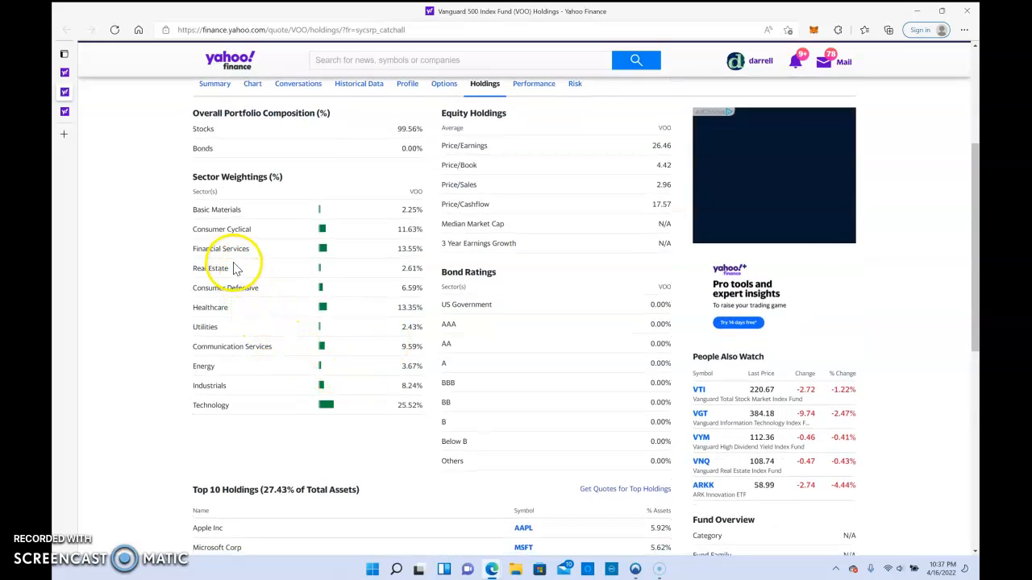
pyautogui.scroll(-3)
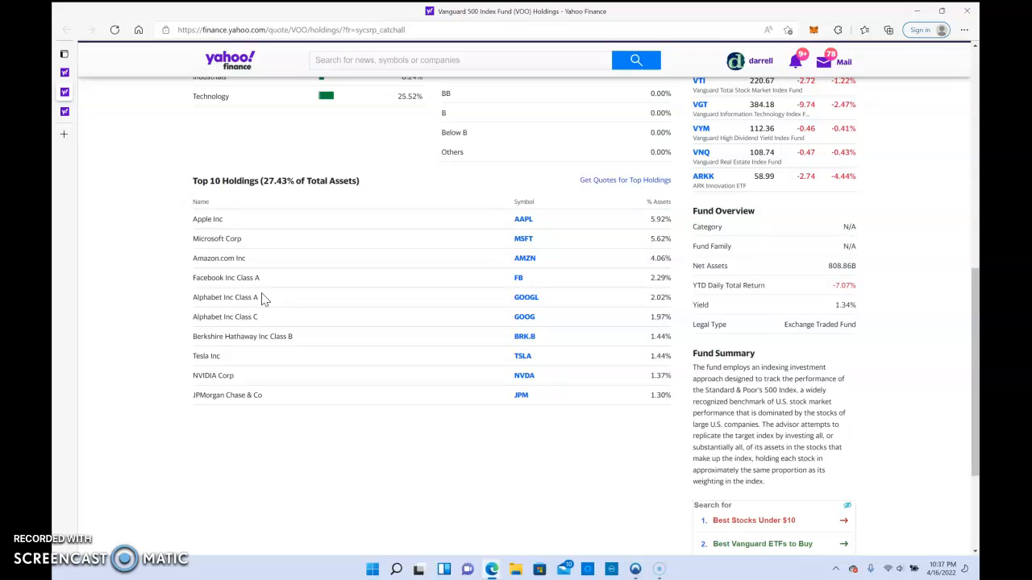
pyautogui.moveTo(288, 272)
pyautogui.write('s')
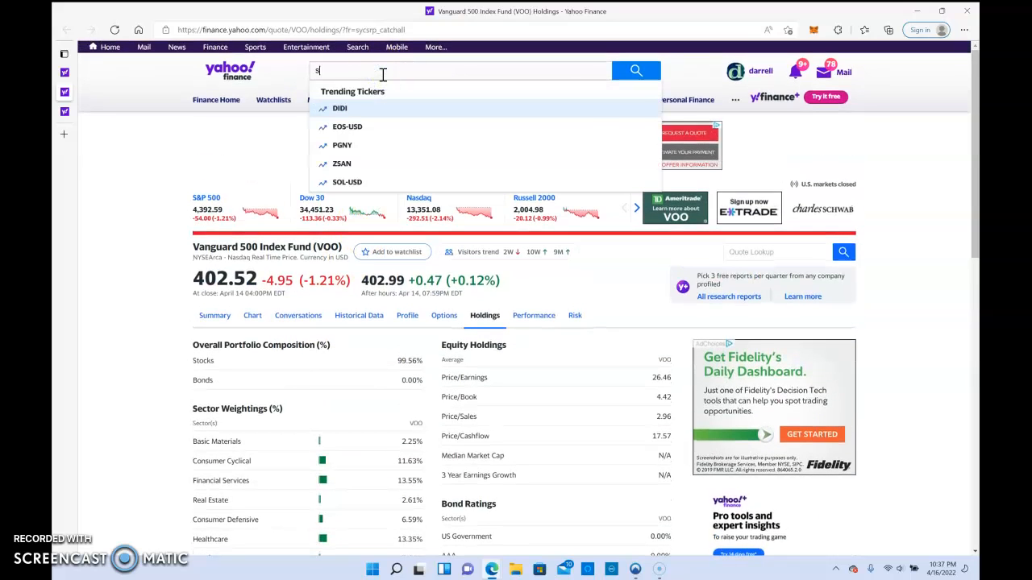
pyautogui.write('py')
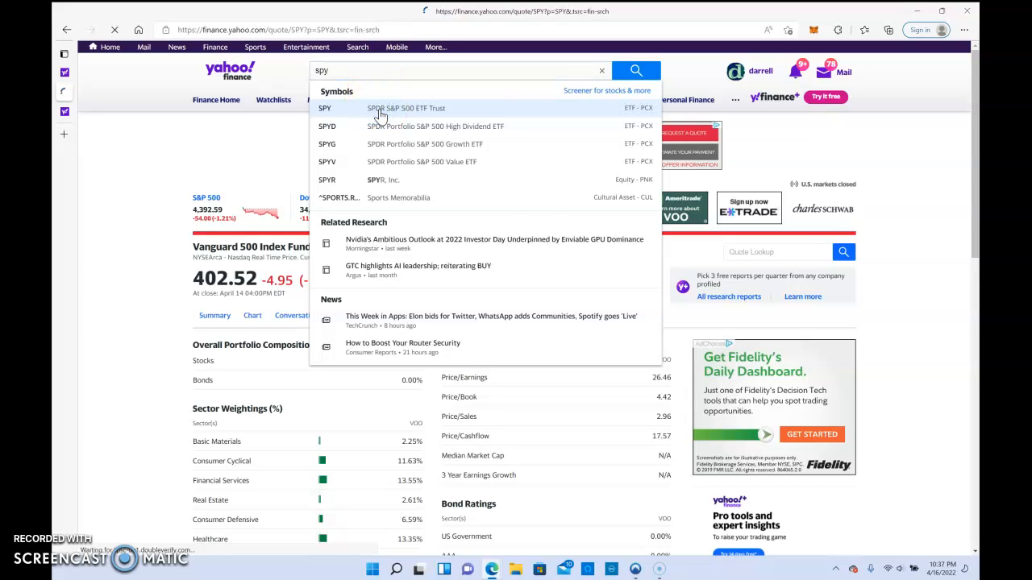
pyautogui.click(406, 108)
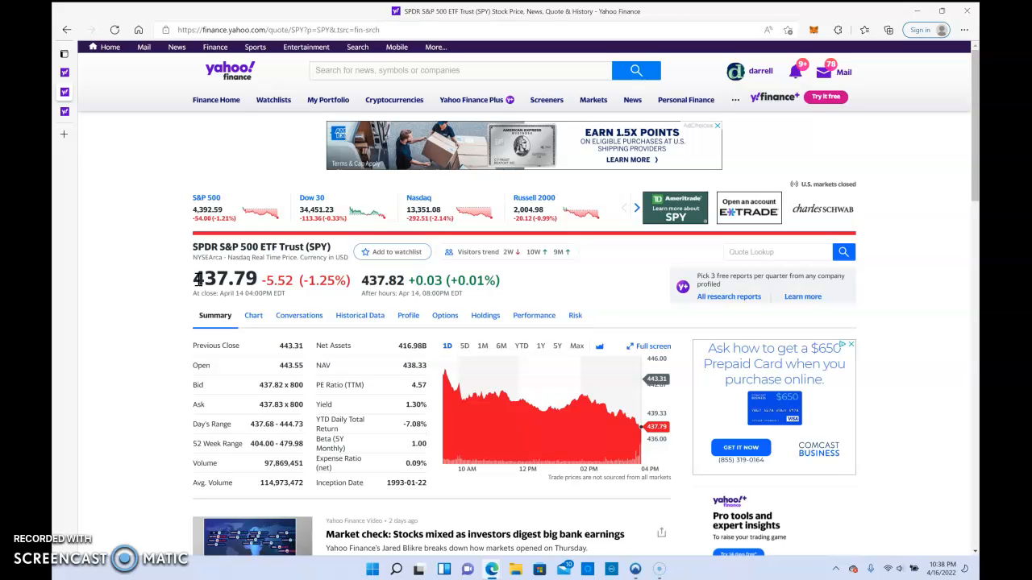
pyautogui.scroll(-3)
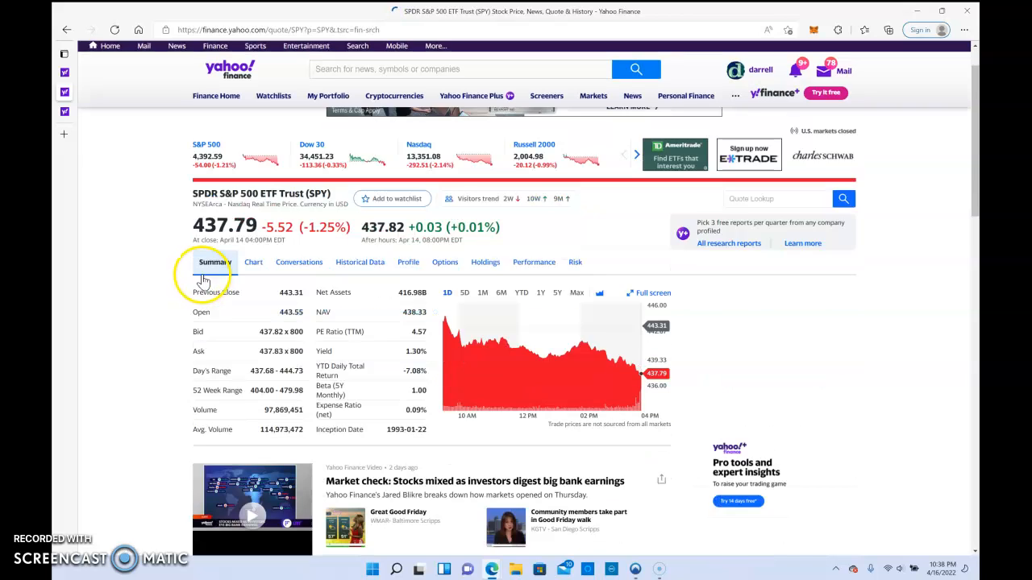
pyautogui.scroll(-3)
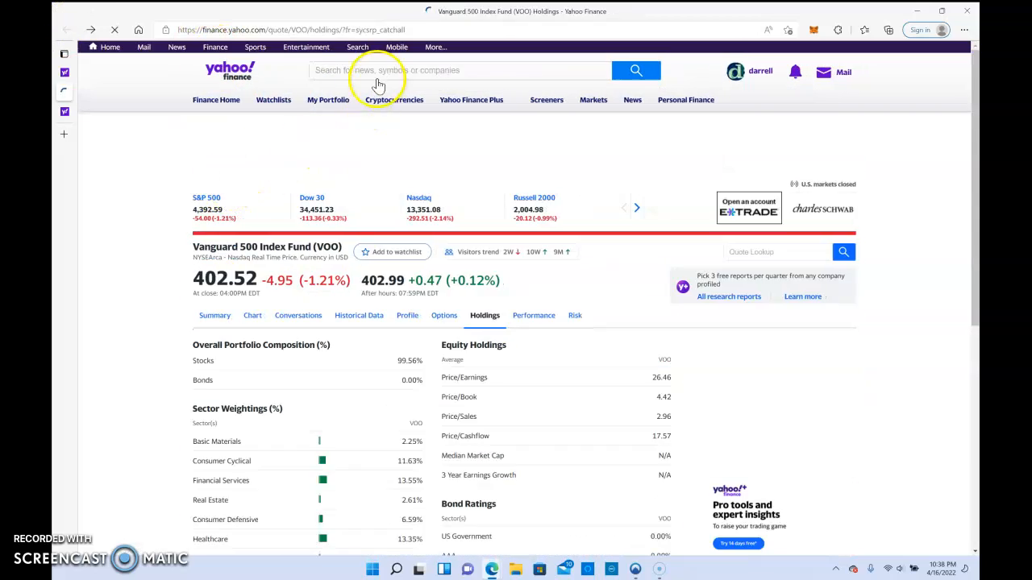
pyautogui.write('spy')
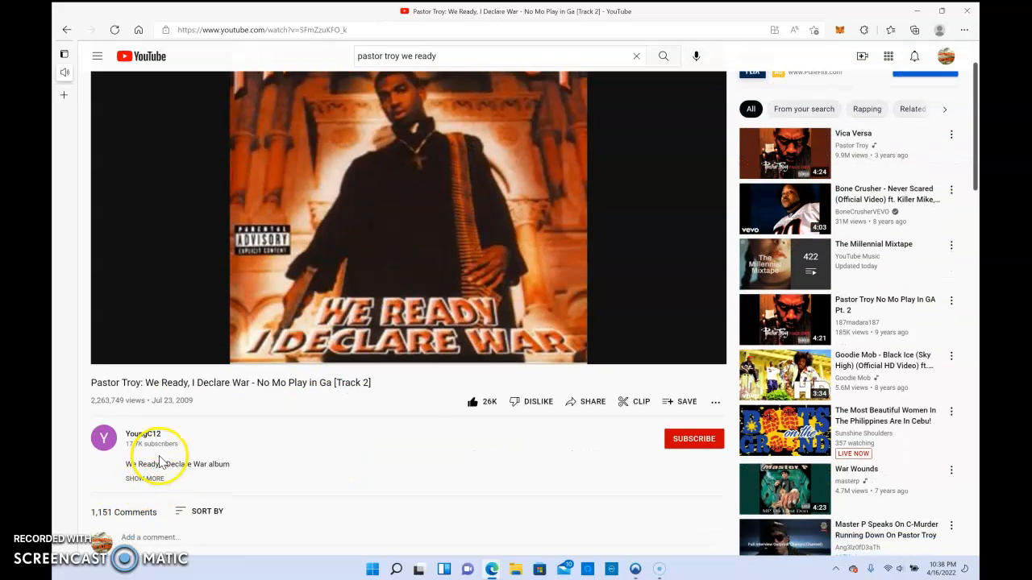
pyautogui.moveTo(491, 568)
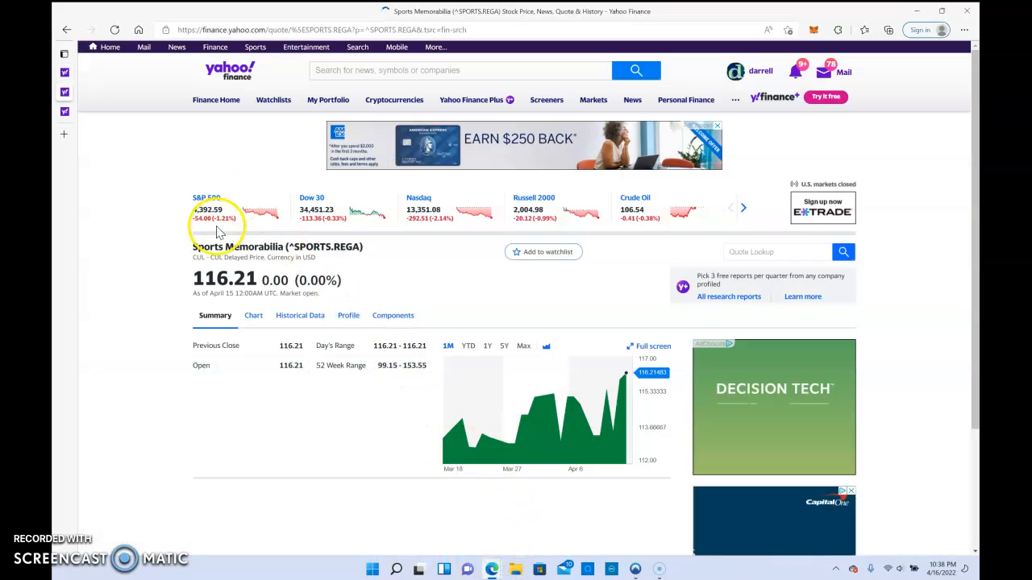
pyautogui.click(322, 30)
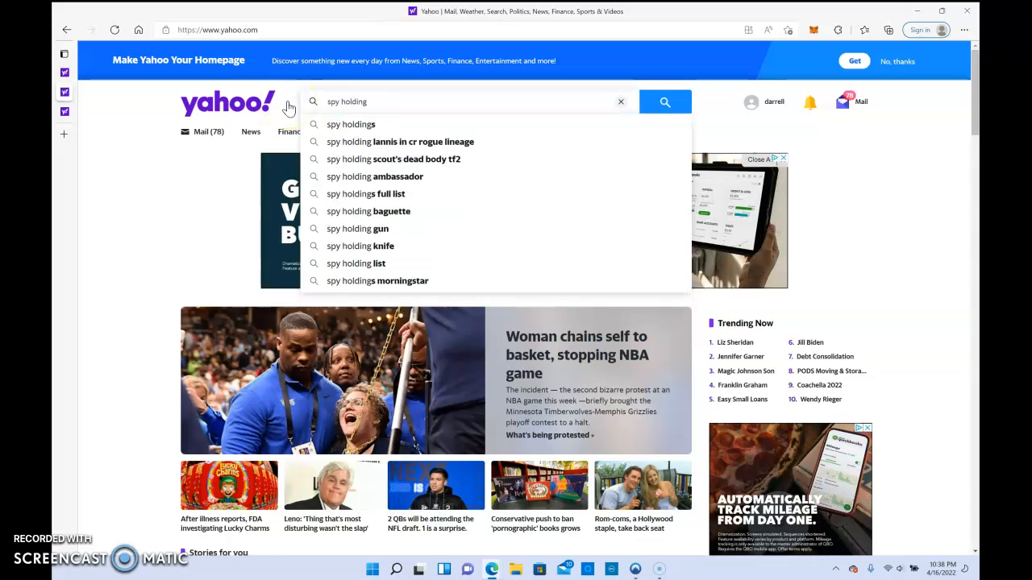
# Step: Search Yahoo for 'spy stock holdings' and open the SPY Holdings page on Yahoo Finance
pyautogui.press('Backspace')
pyautogui.write('spy stoc')
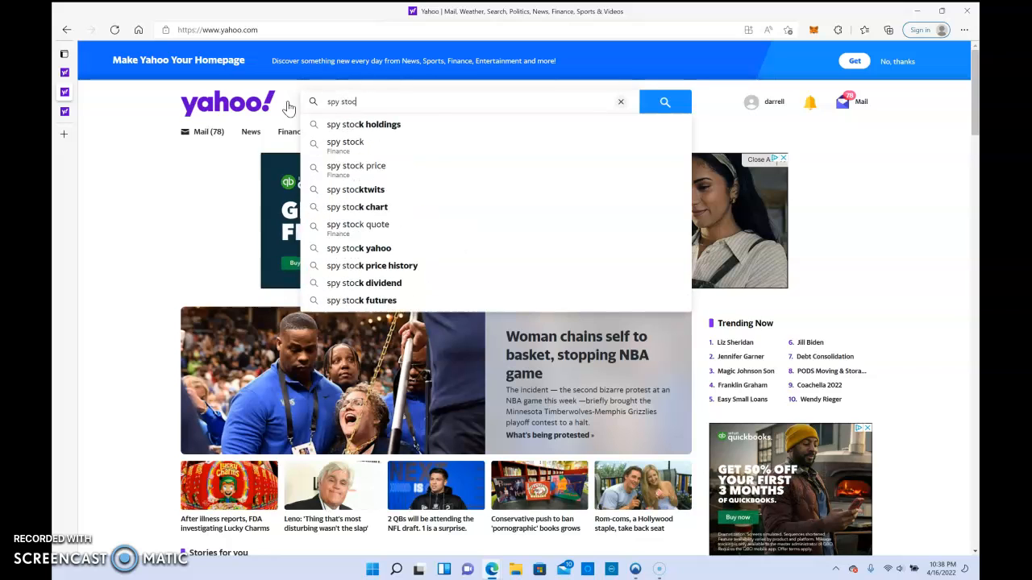
pyautogui.write('k')
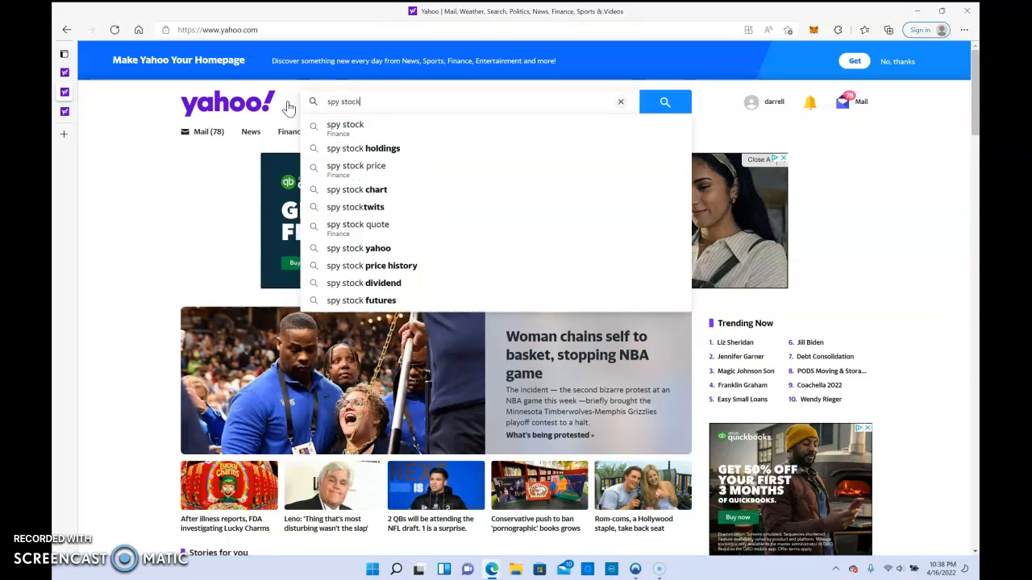
pyautogui.click(363, 148)
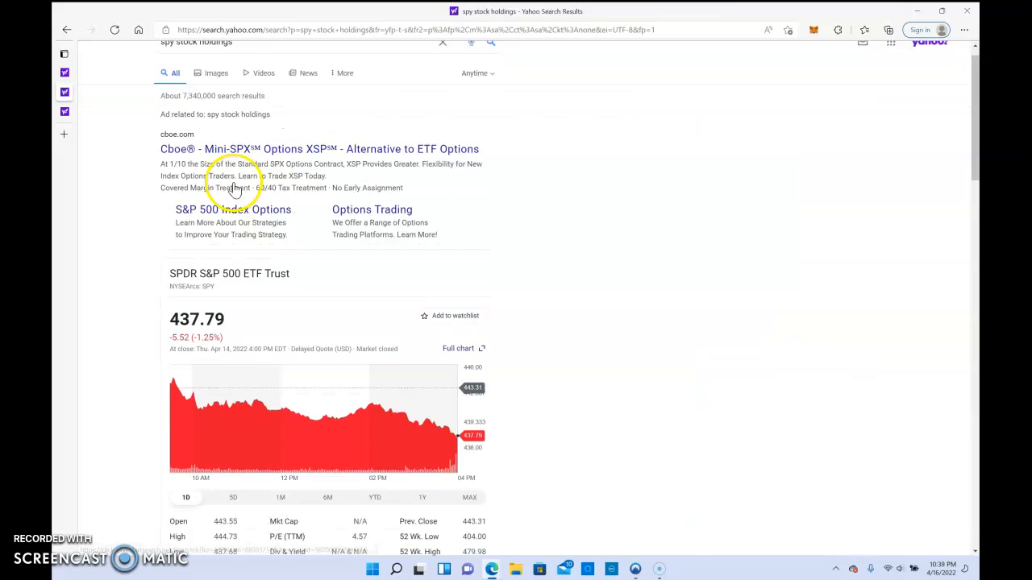
pyautogui.scroll(-3)
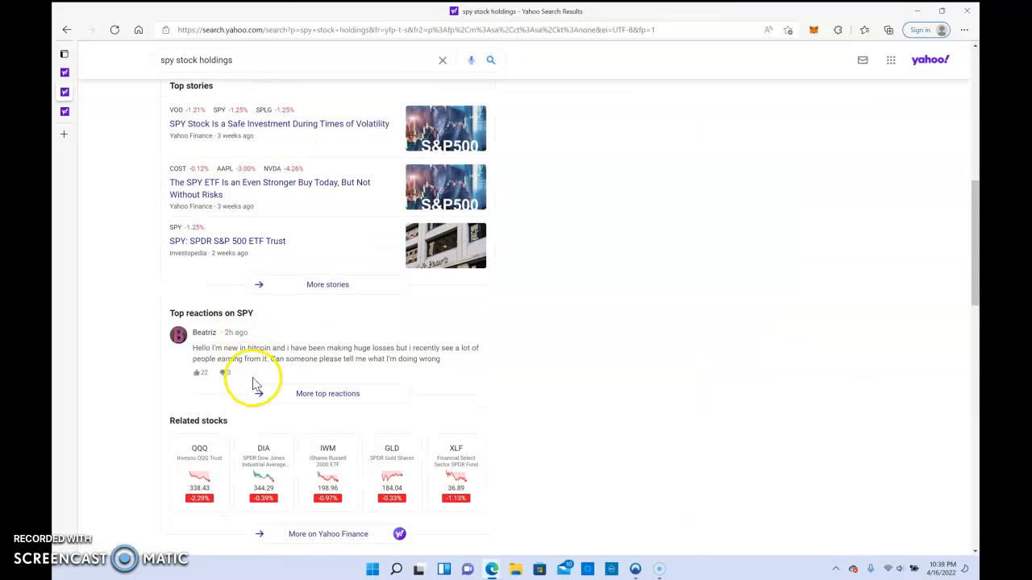
pyautogui.click(228, 241)
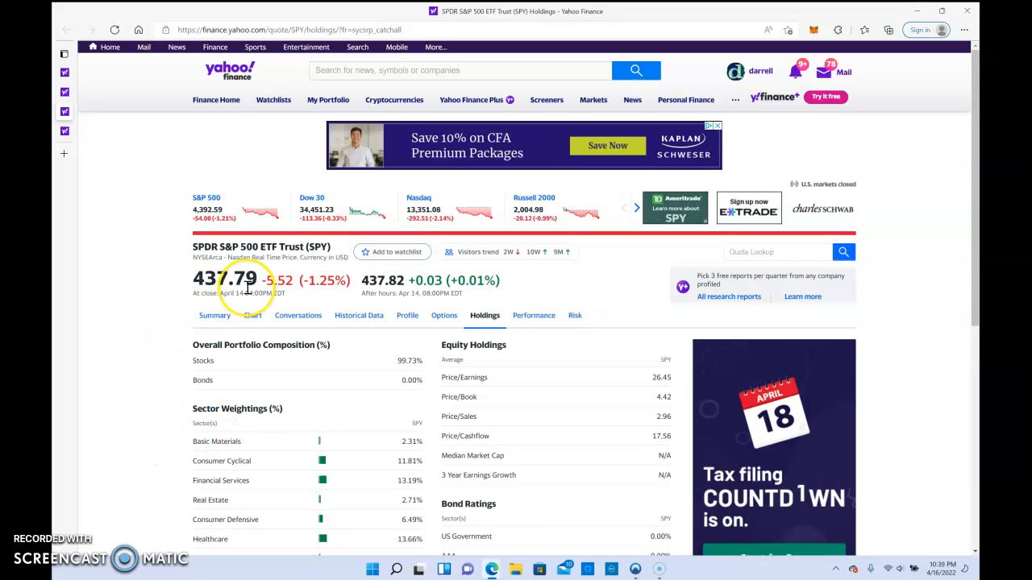
# Step: Scroll through SPY's sector weightings and top 10 holdings, then back to the top
pyautogui.scroll(-3)
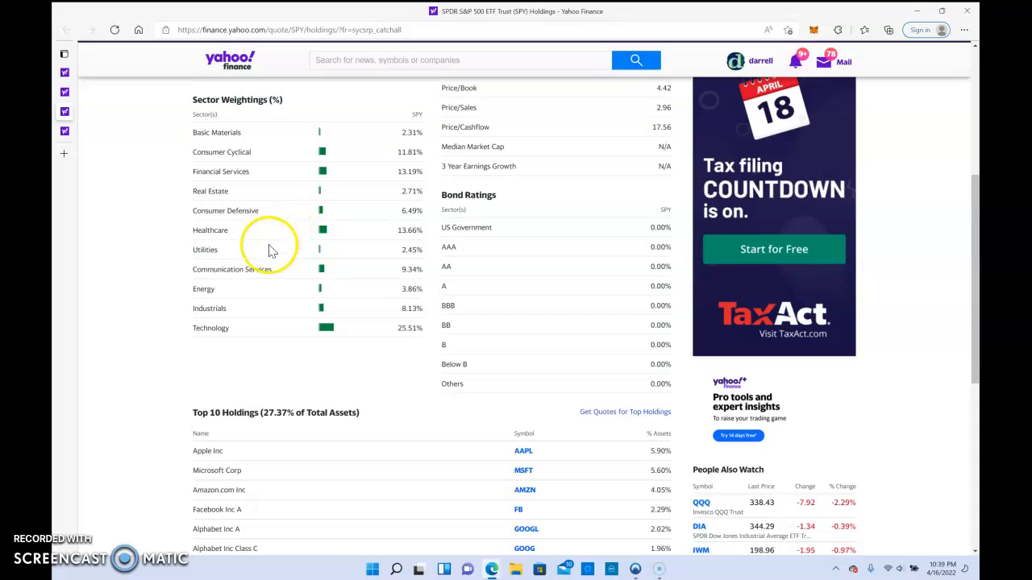
pyautogui.moveTo(244, 253)
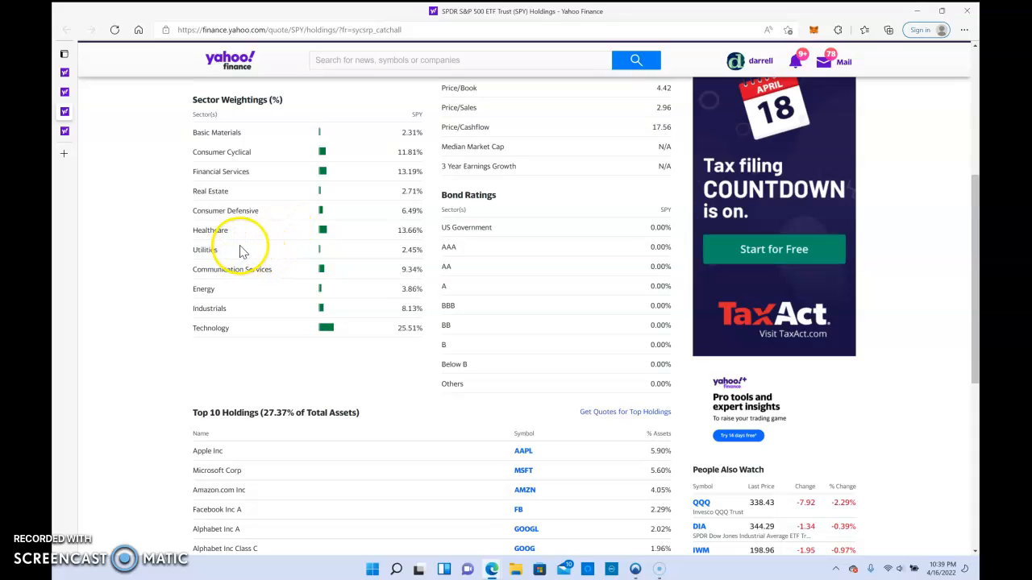
pyautogui.moveTo(219, 328)
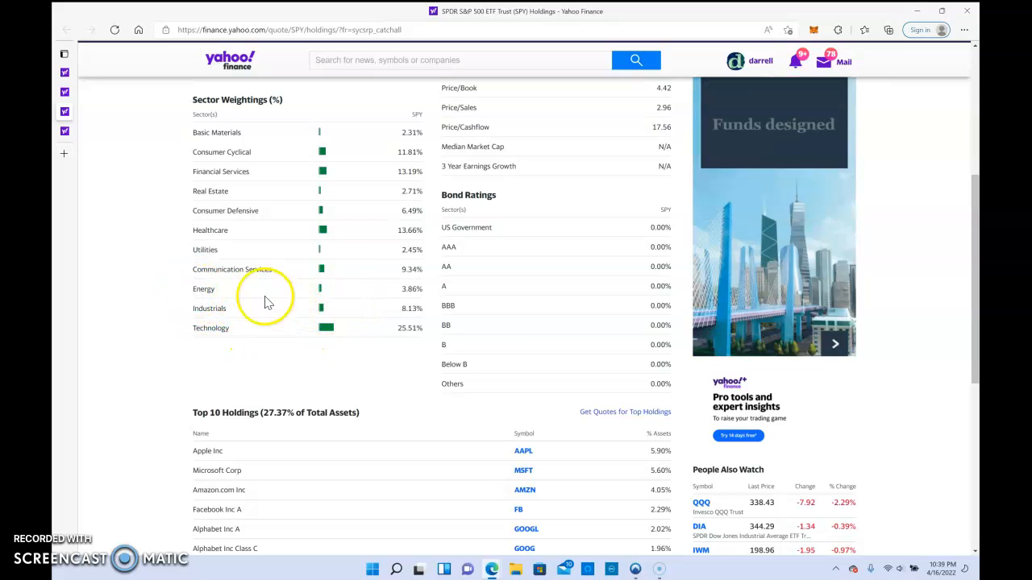
pyautogui.moveTo(268, 250)
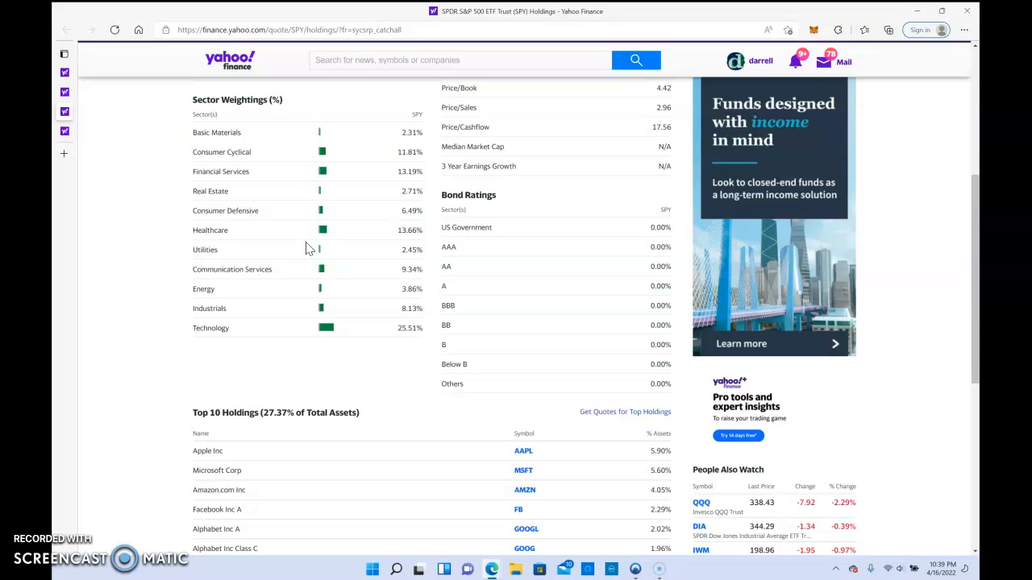
pyautogui.scroll(-3)
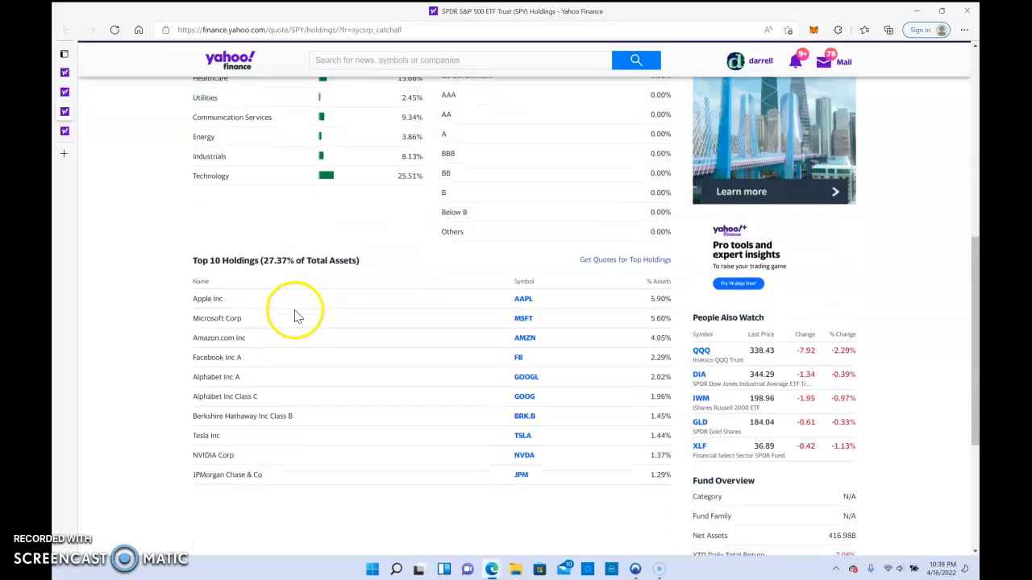
pyautogui.scroll(-3)
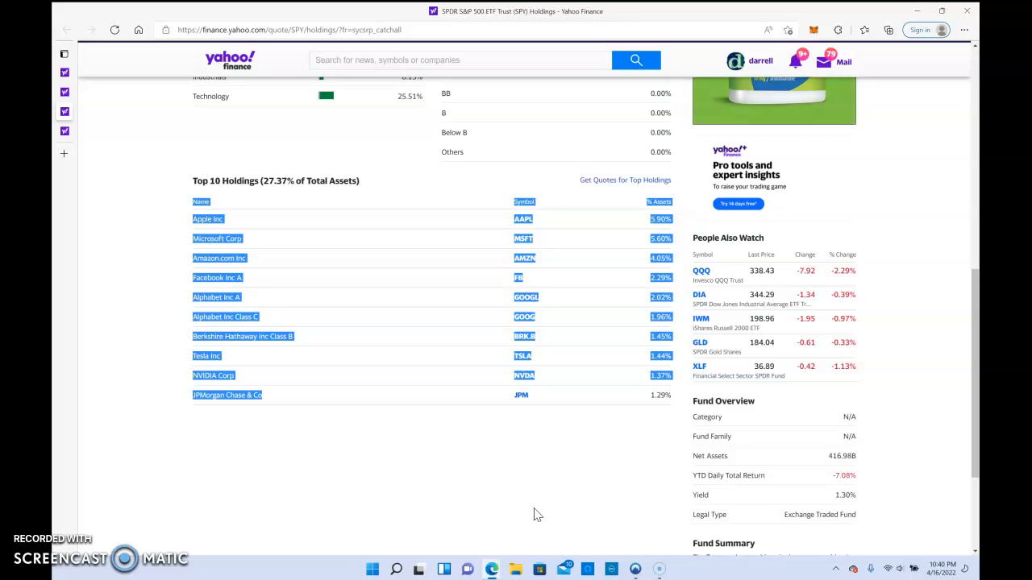
pyautogui.scroll(3)
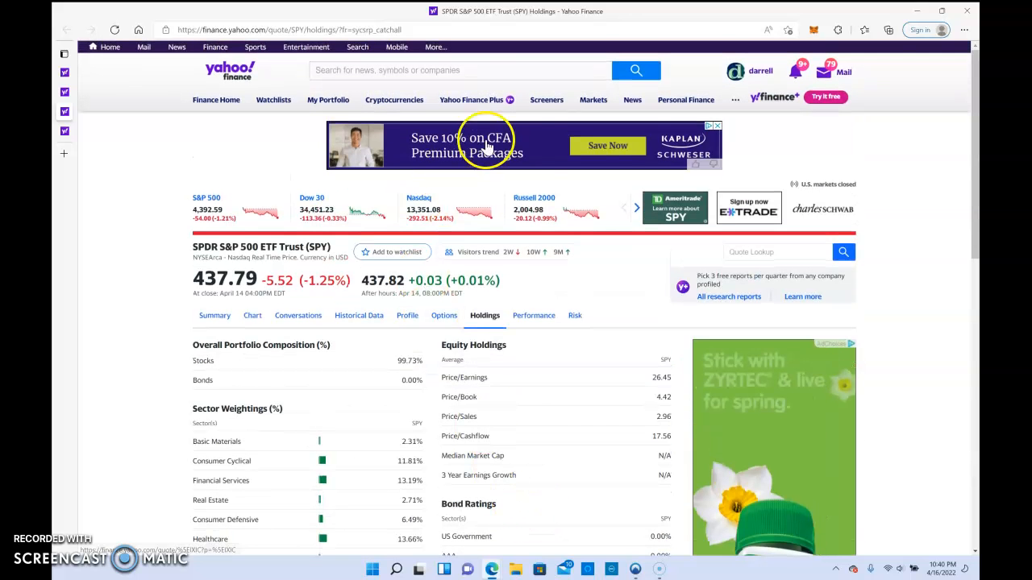
# Step: Search Yahoo for 'qqq holdings' and scroll through the Invesco QQQ Trust results
pyautogui.click(460, 70)
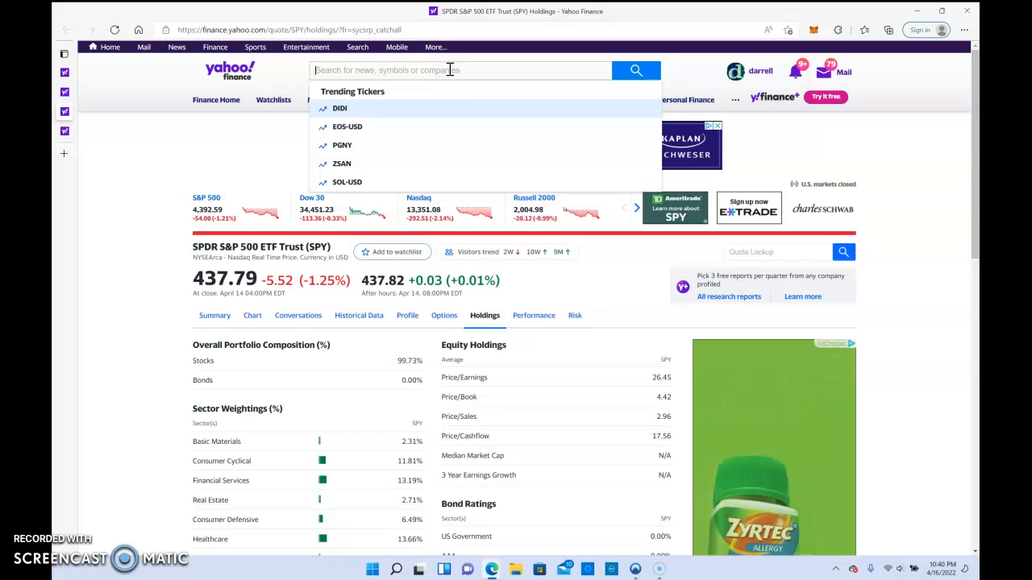
pyautogui.write('QQ')
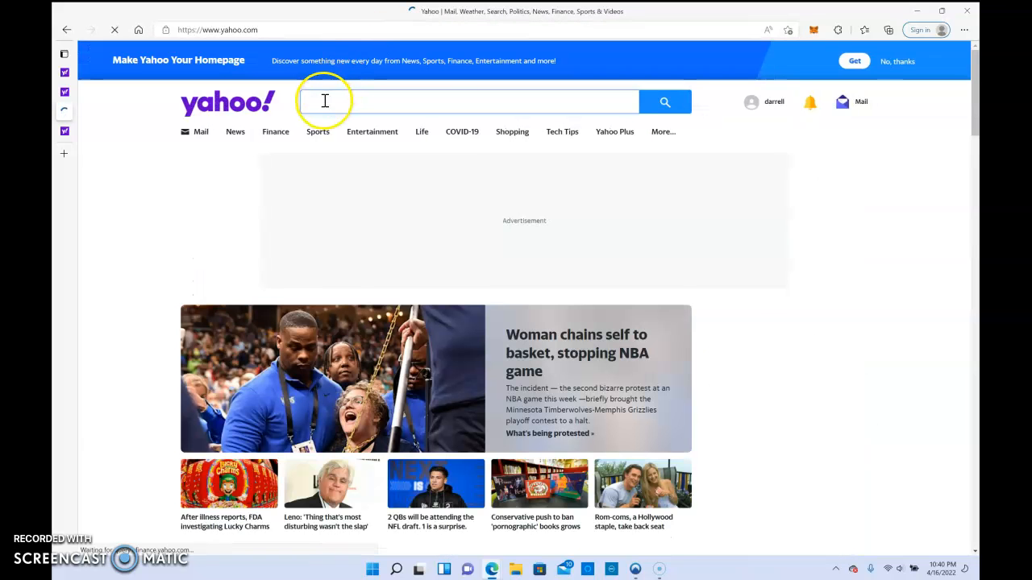
pyautogui.write('qqq')
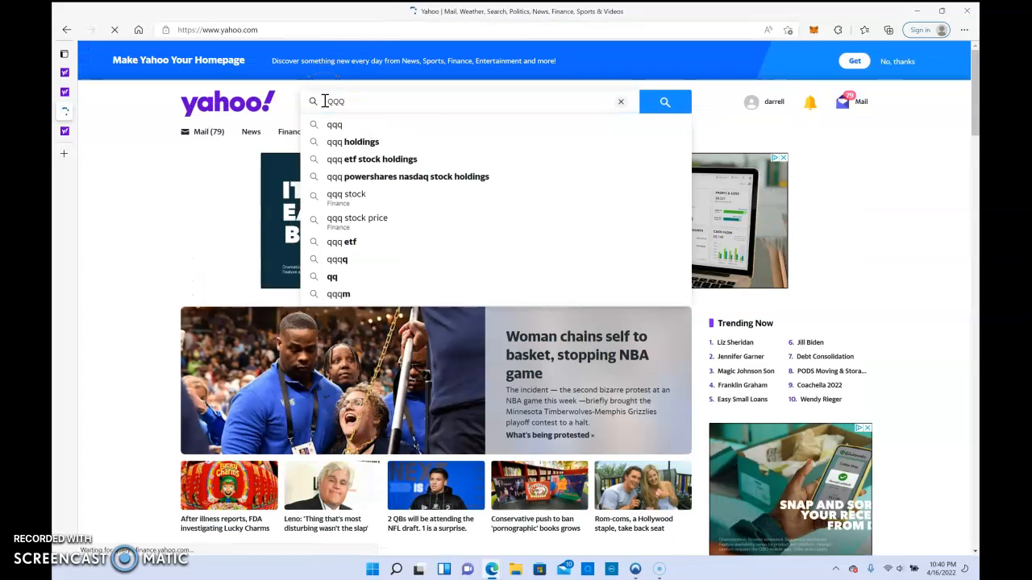
pyautogui.click(352, 141)
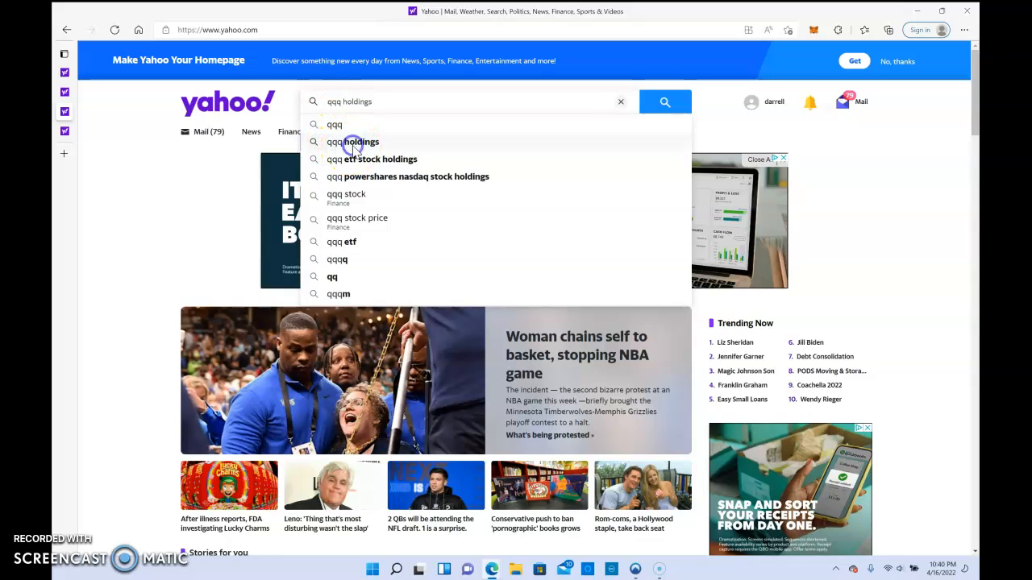
pyautogui.click(353, 141)
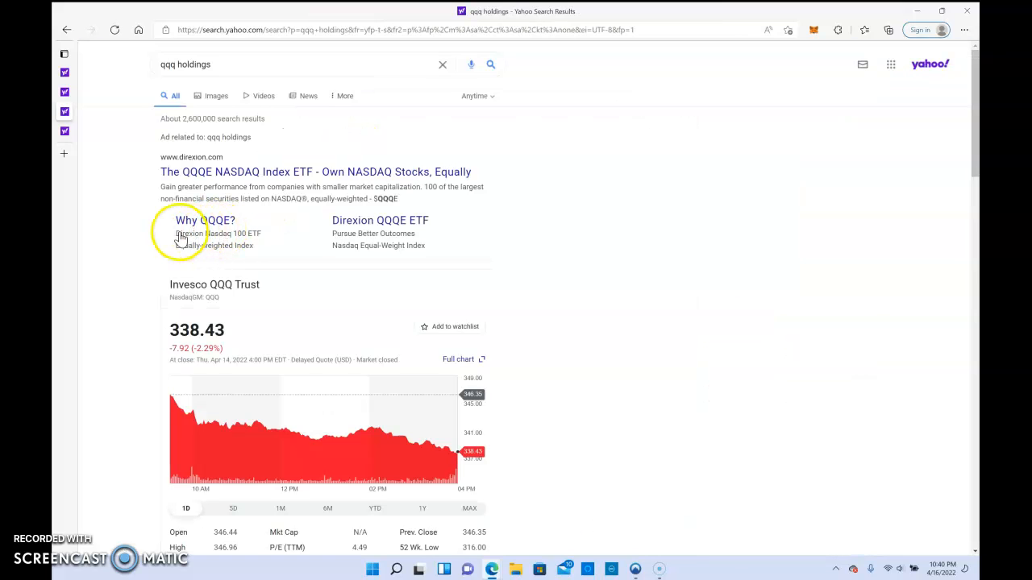
pyautogui.moveTo(178, 284)
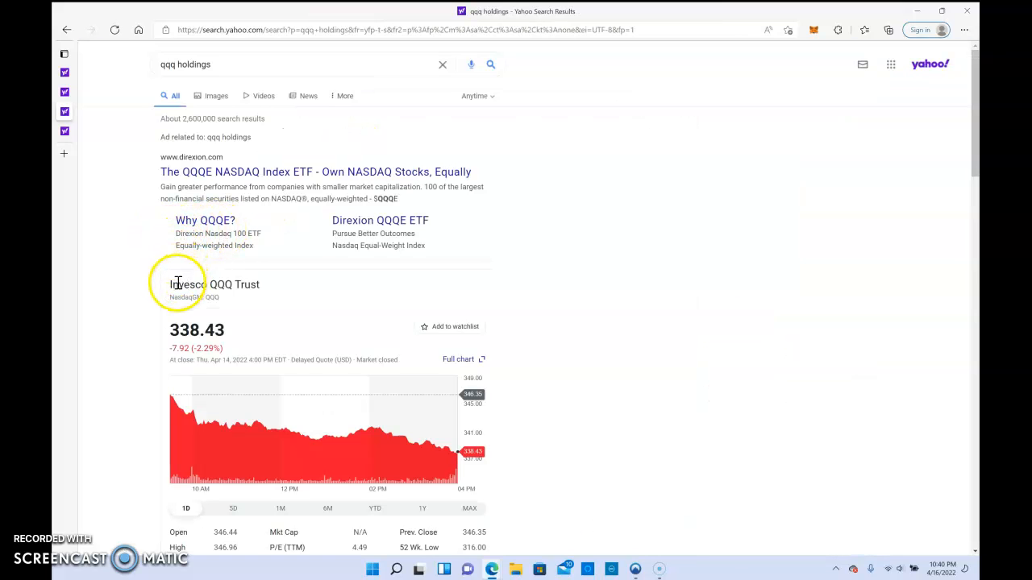
pyautogui.moveTo(177, 325)
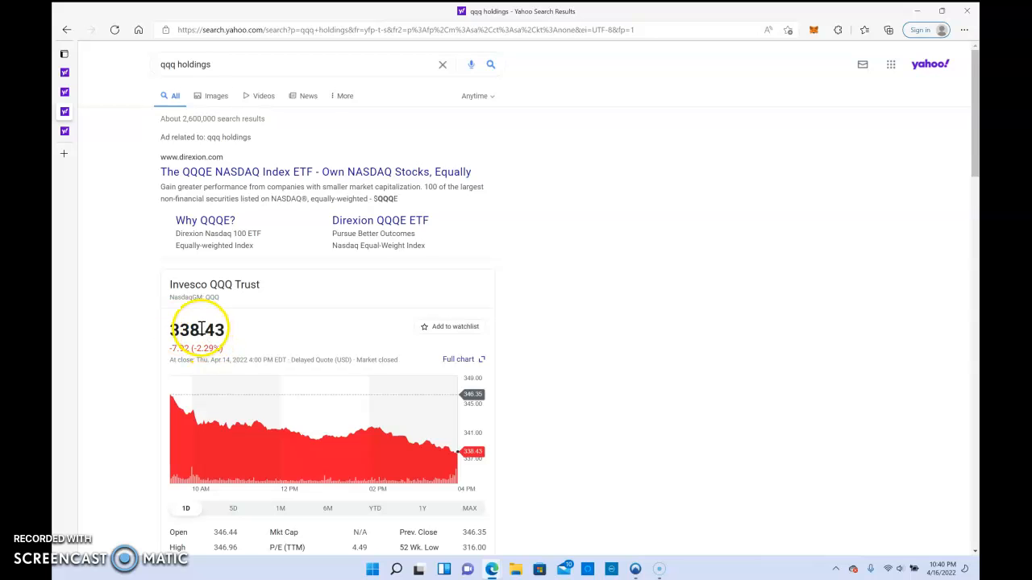
pyautogui.scroll(-3)
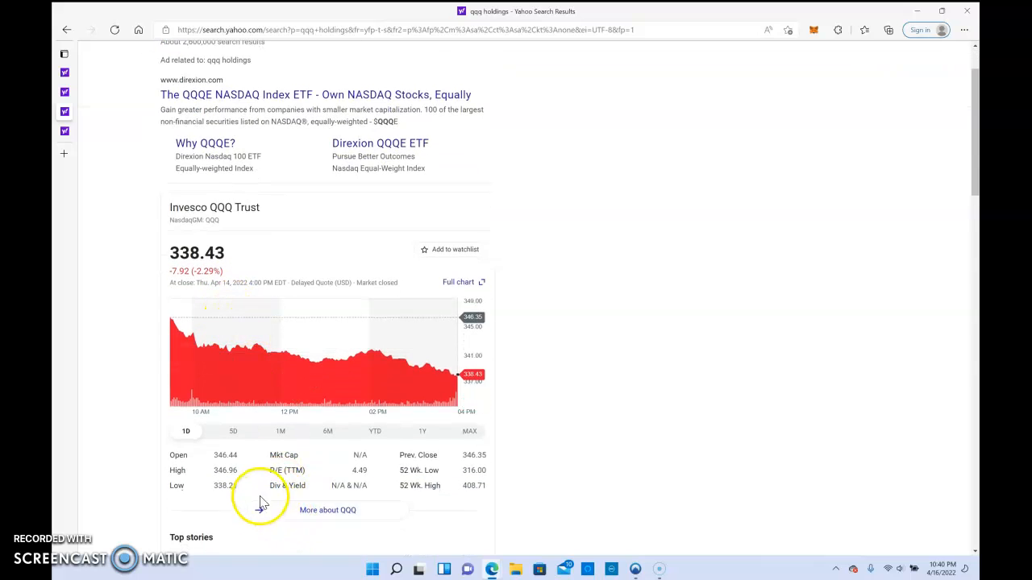
pyautogui.scroll(-3)
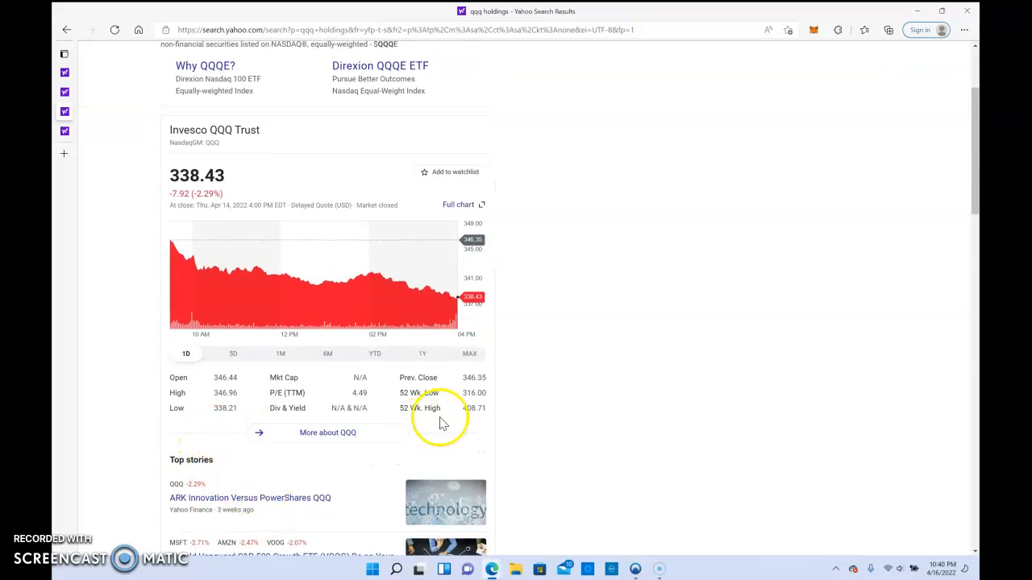
pyautogui.moveTo(409, 395)
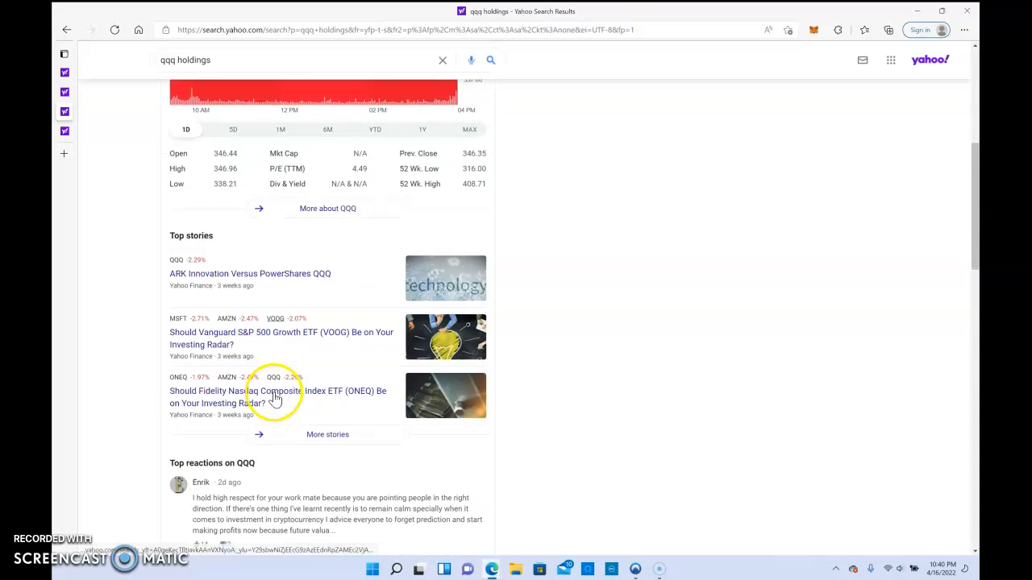
pyautogui.scroll(-3)
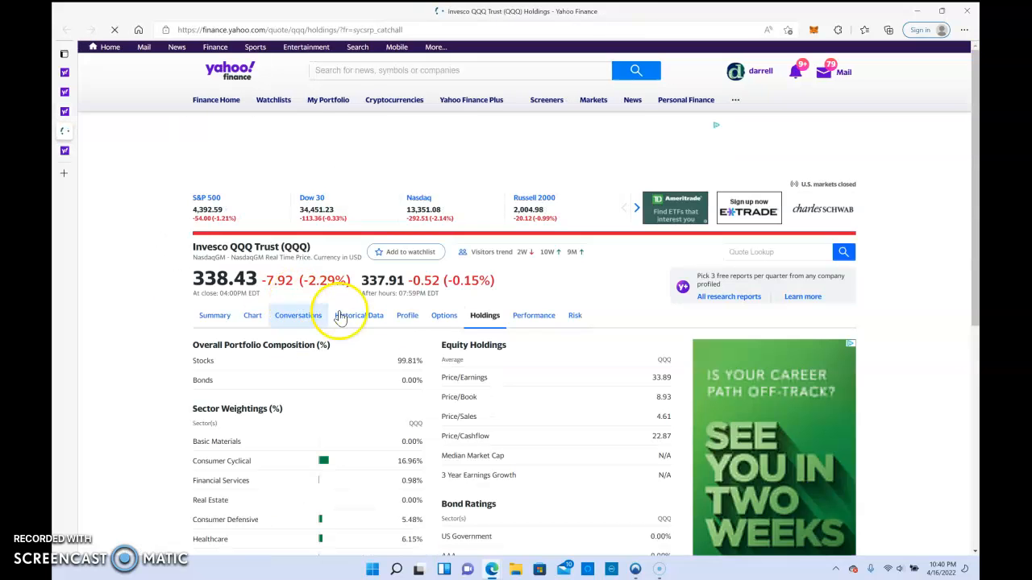
# Step: Scroll the QQQ Holdings page to sector weightings, led by Technology at 48.20%
pyautogui.scroll(-3)
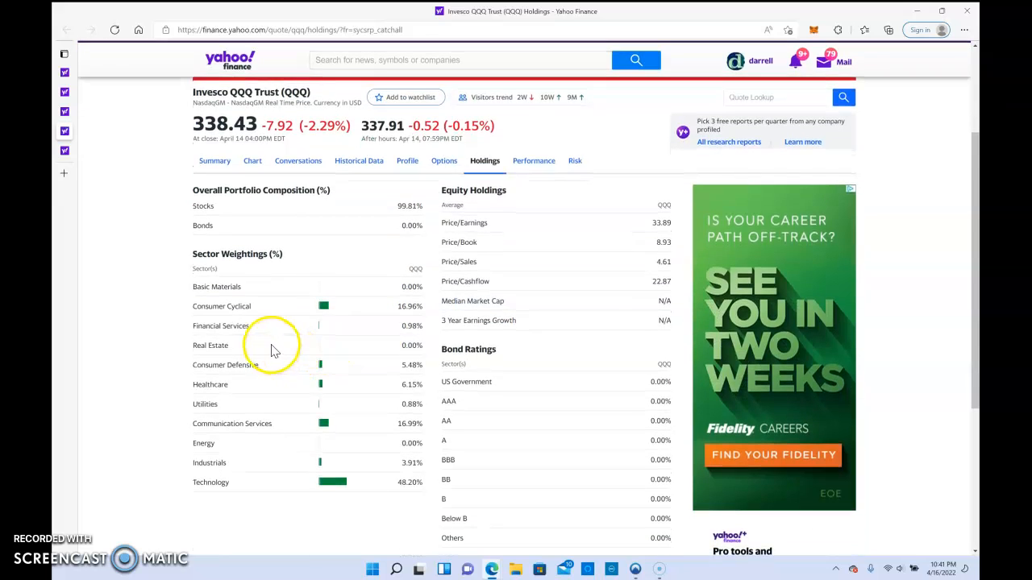
pyautogui.moveTo(379, 289)
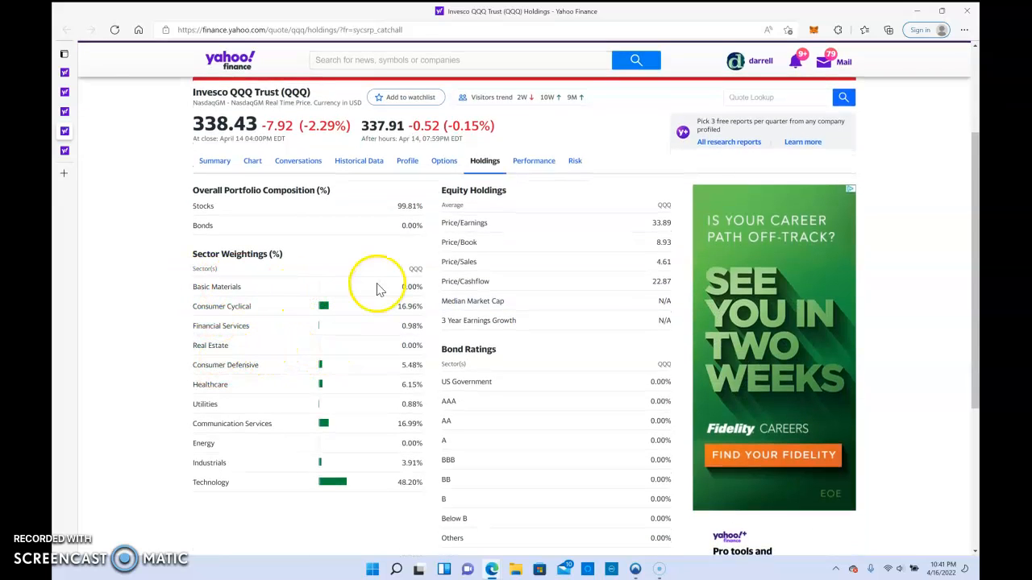
pyautogui.moveTo(407, 482)
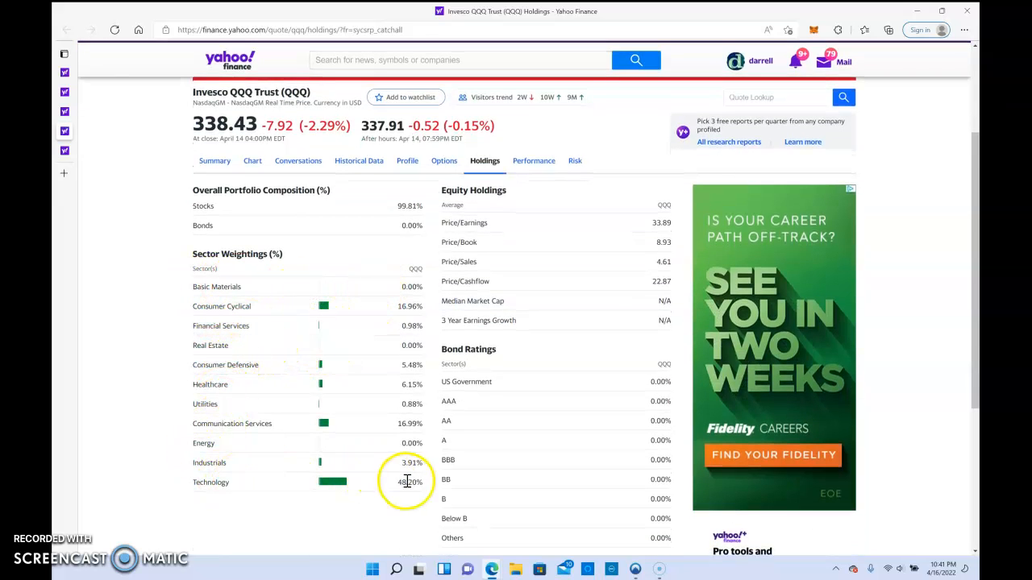
pyautogui.moveTo(194, 483)
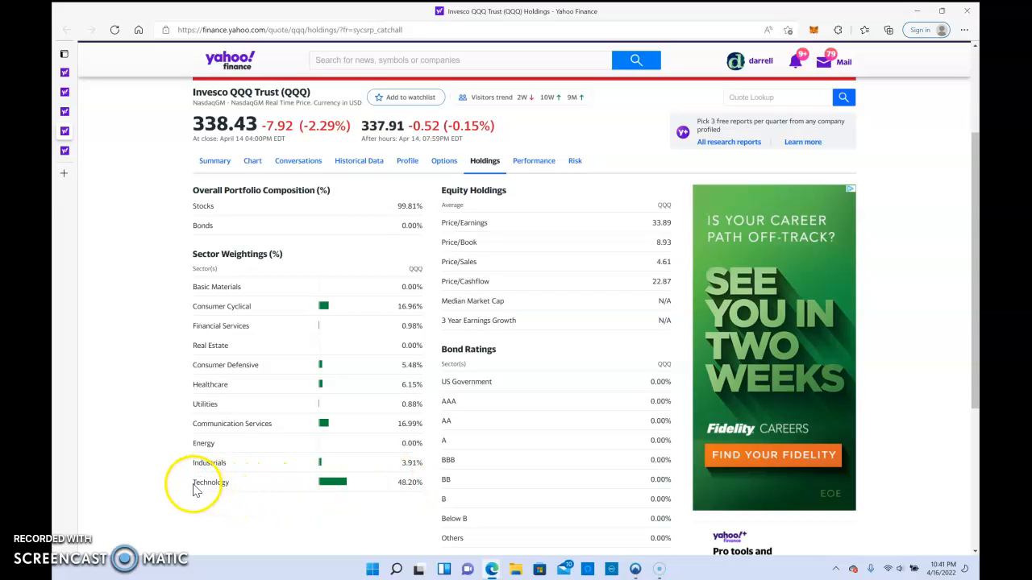
pyautogui.moveTo(197, 403)
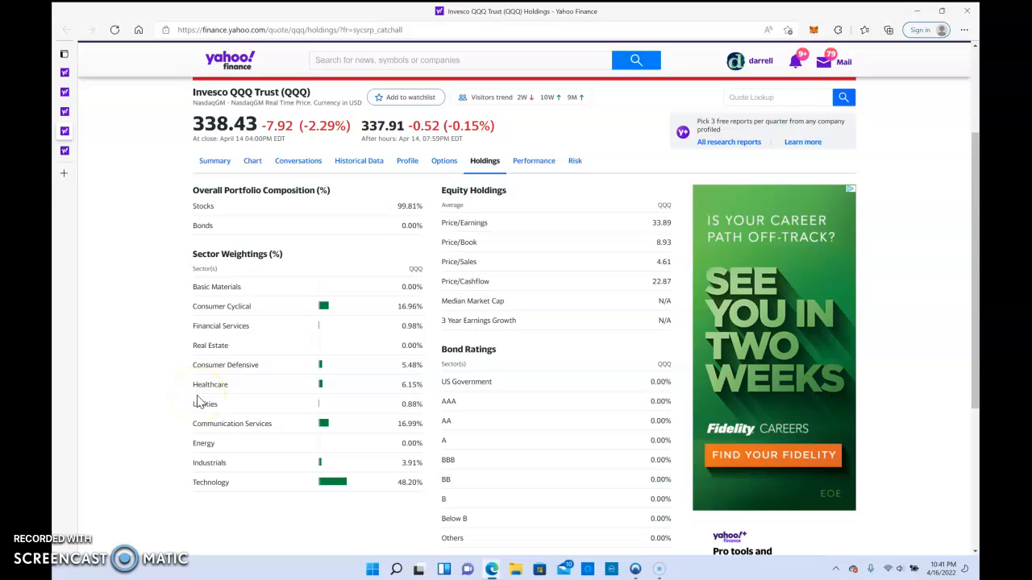
pyautogui.moveTo(207, 492)
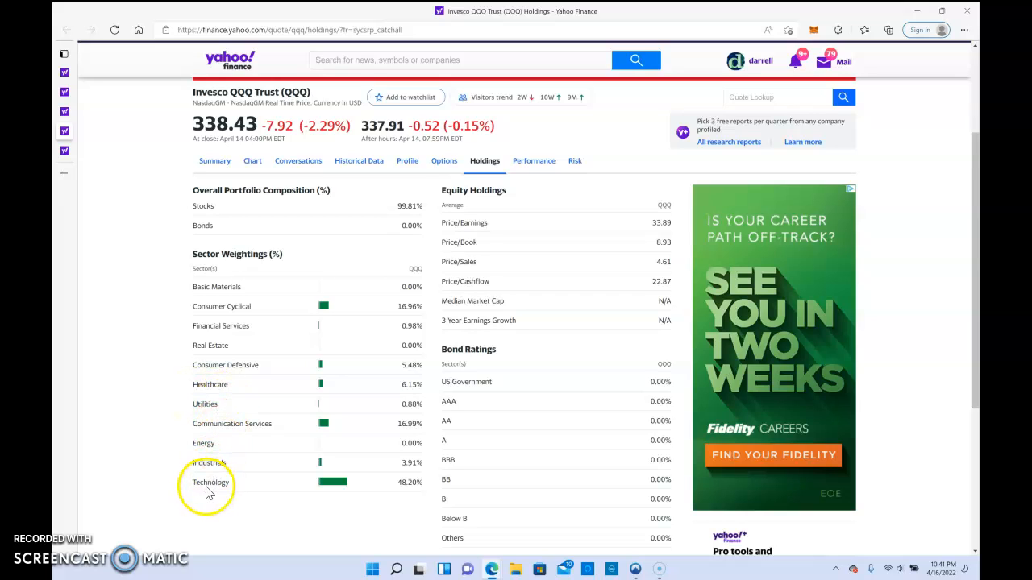
pyautogui.moveTo(212, 482)
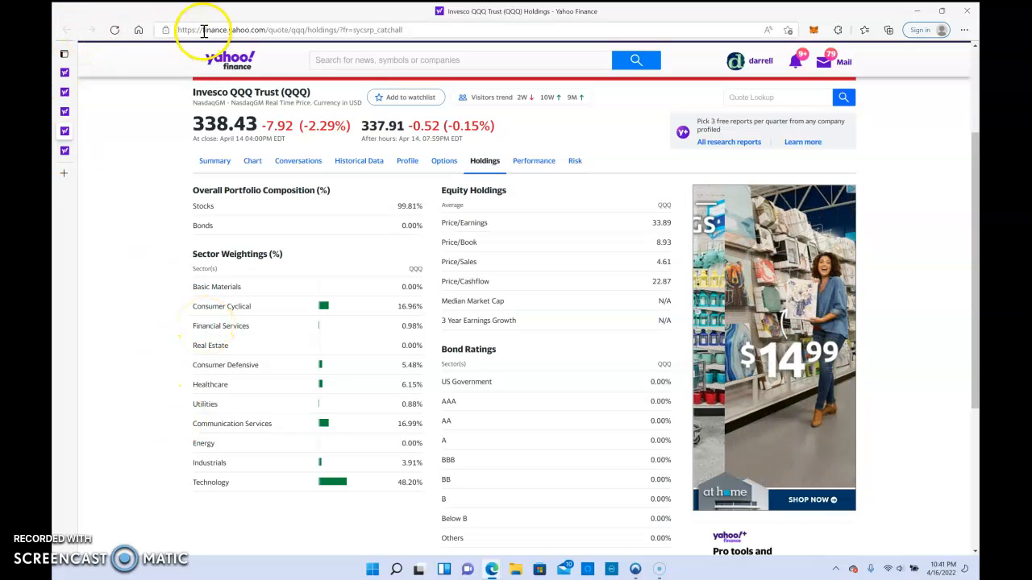
# Step: Search Yahoo for 'xlf holdings' and scroll through the Financial Select Sector SPDR Fund results
pyautogui.click(205, 29)
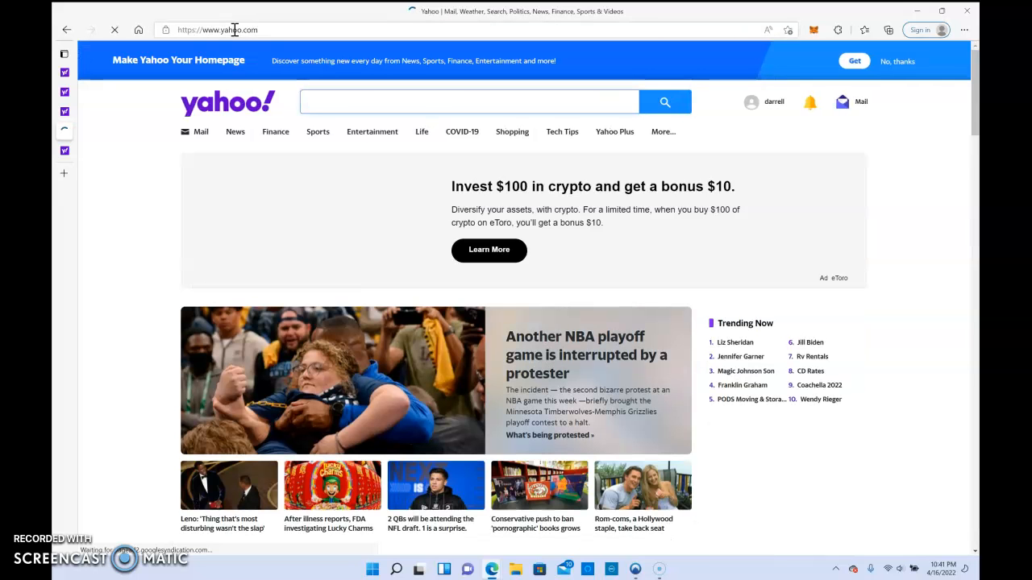
pyautogui.write('XLF')
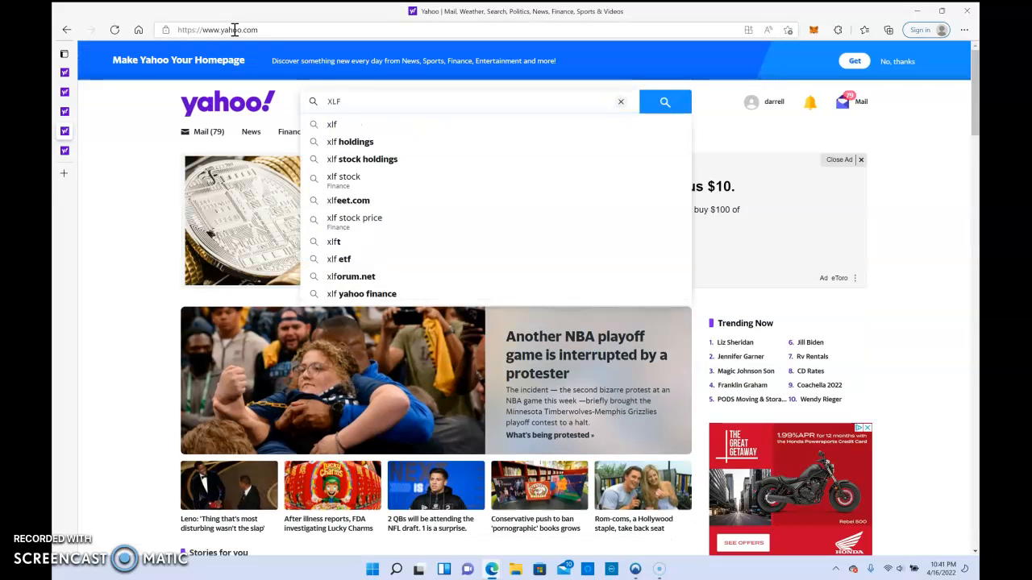
pyautogui.click(355, 141)
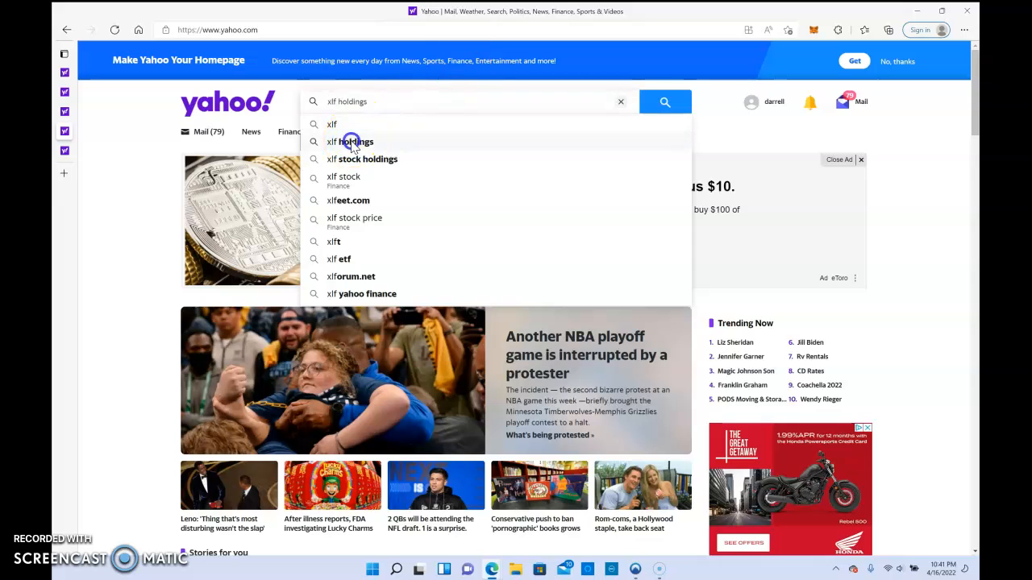
pyautogui.click(349, 142)
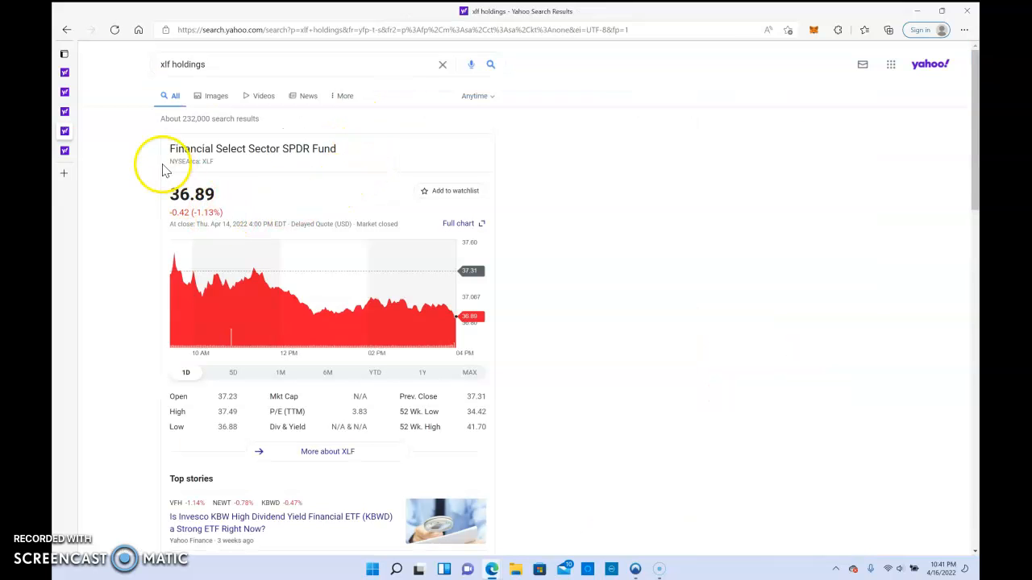
pyautogui.scroll(-3)
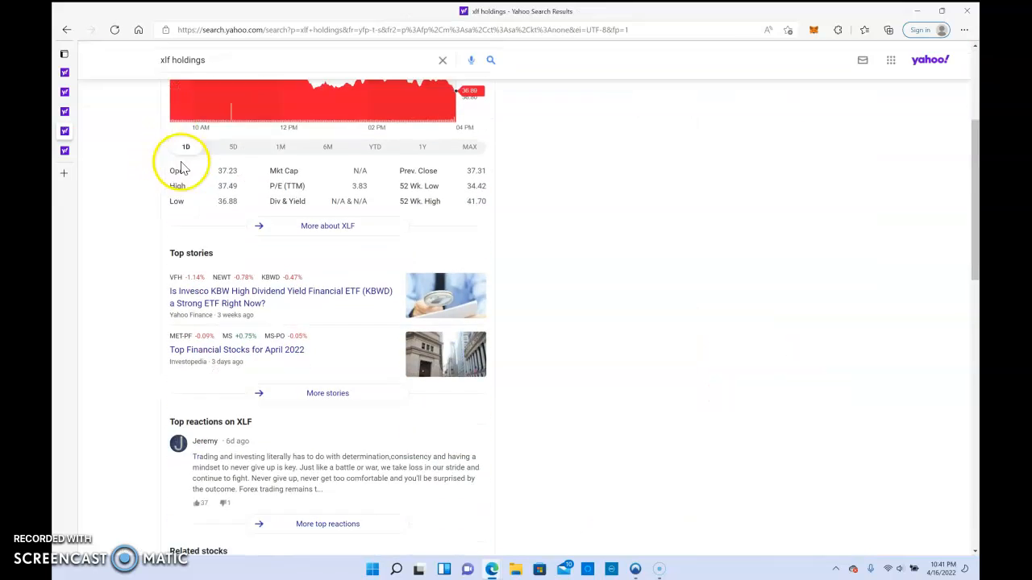
pyautogui.scroll(-3)
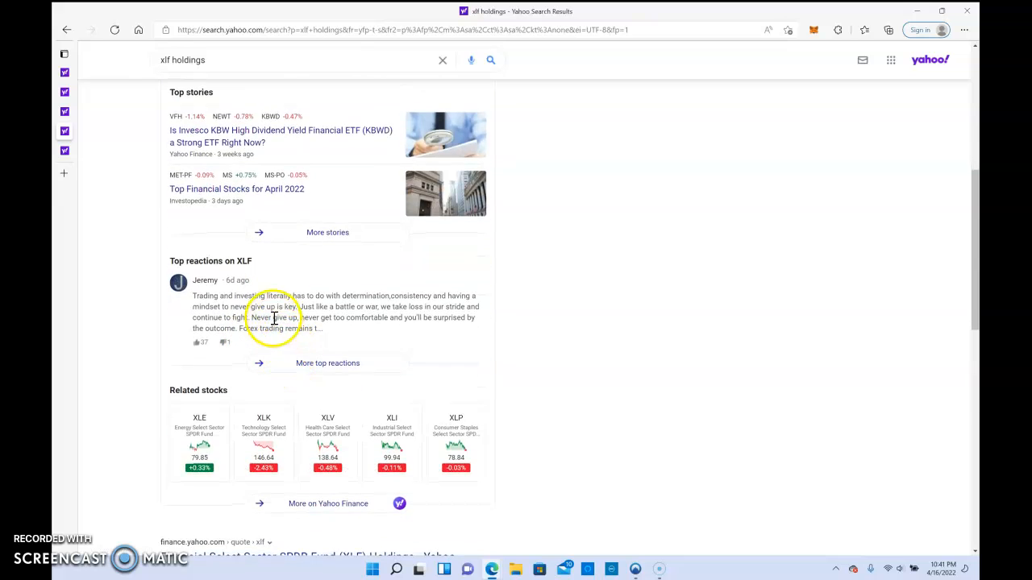
pyautogui.scroll(-3)
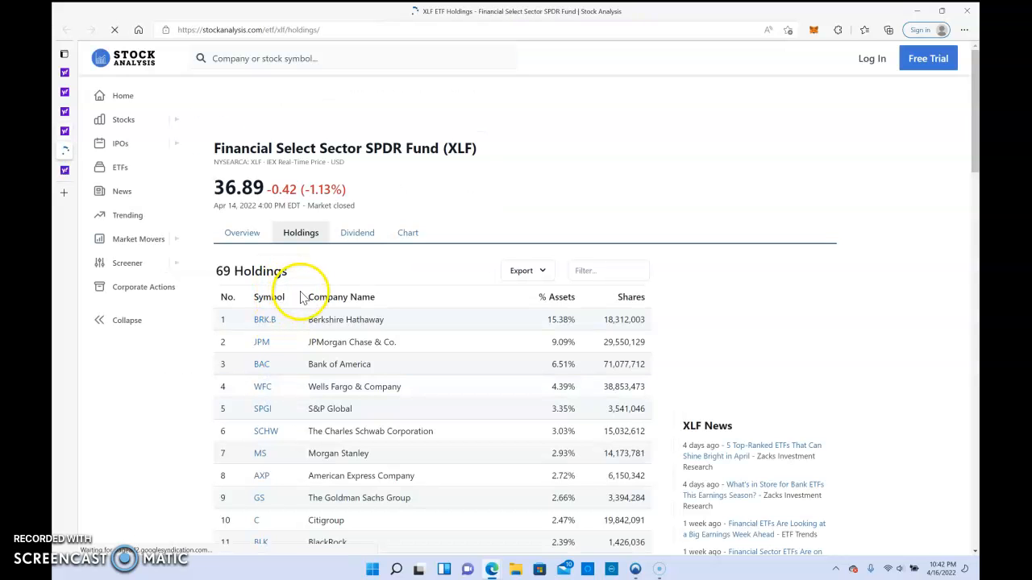
# Step: Scroll through the XLF holdings list on Stock Analysis
pyautogui.scroll(-3)
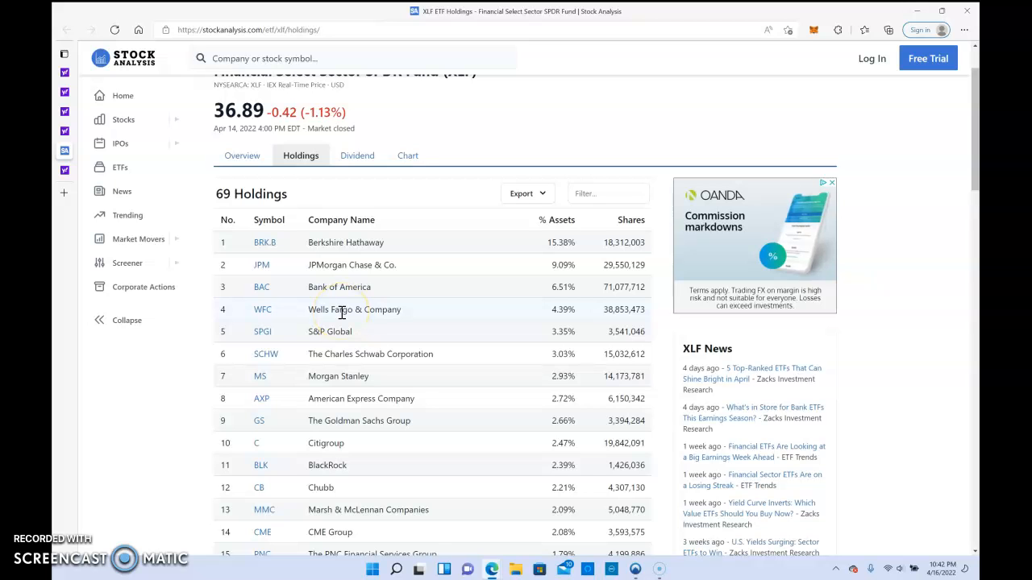
pyautogui.scroll(-3)
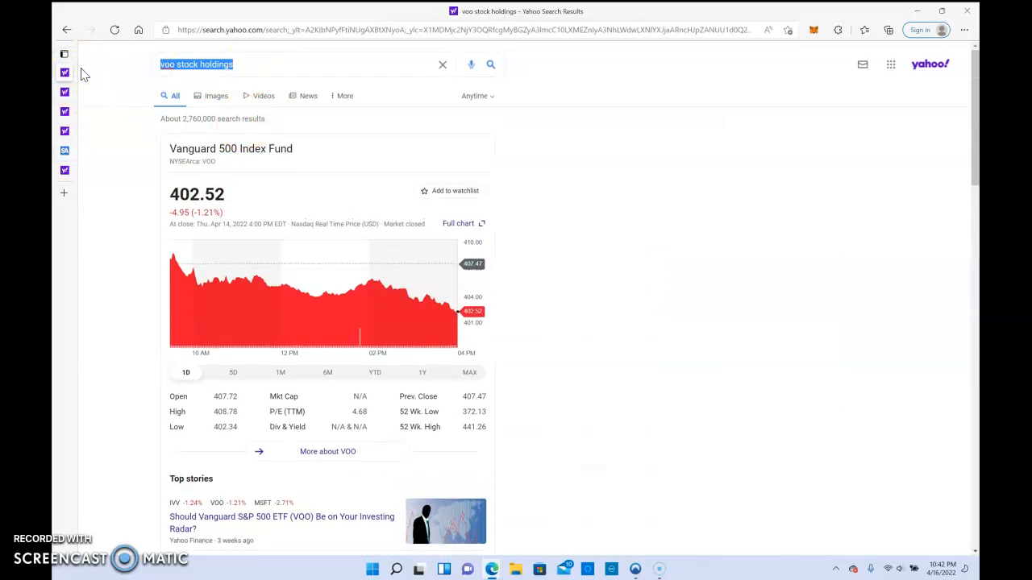
# Step: Search Yahoo for 'qs stock' and scroll through QuantumScape's quote, details and stories
pyautogui.write('qs')
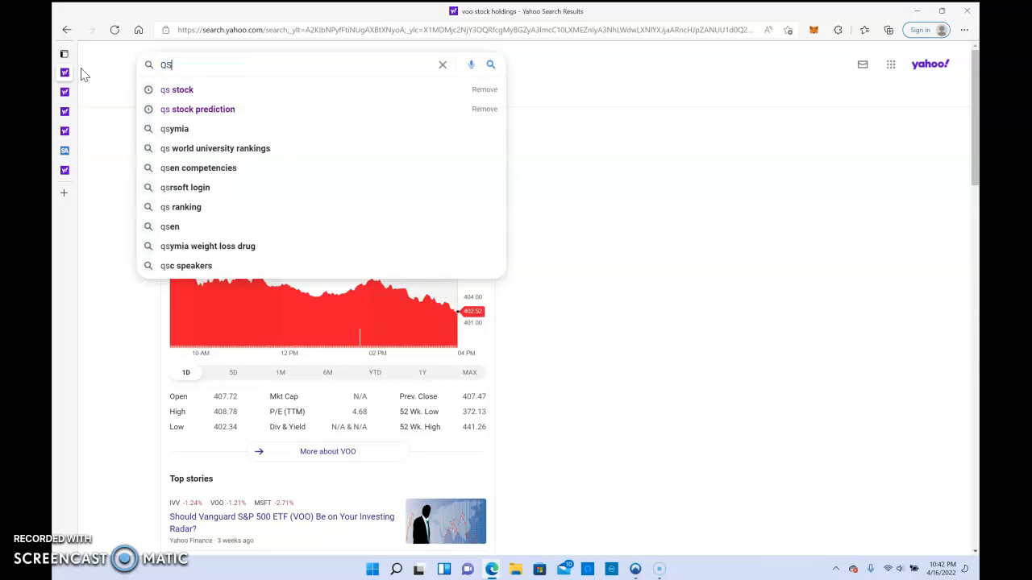
pyautogui.write('" "')
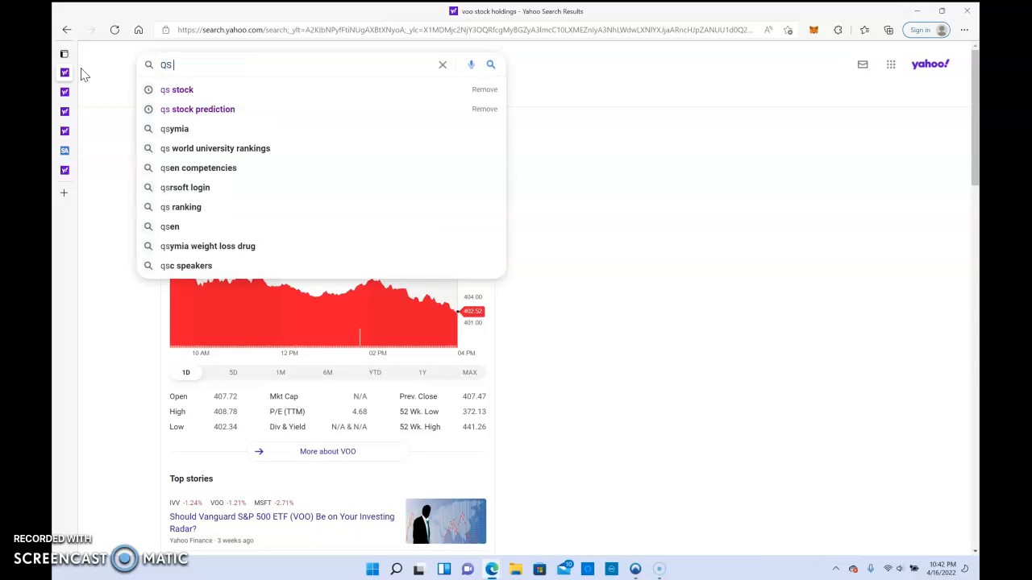
pyautogui.press('Backspace')
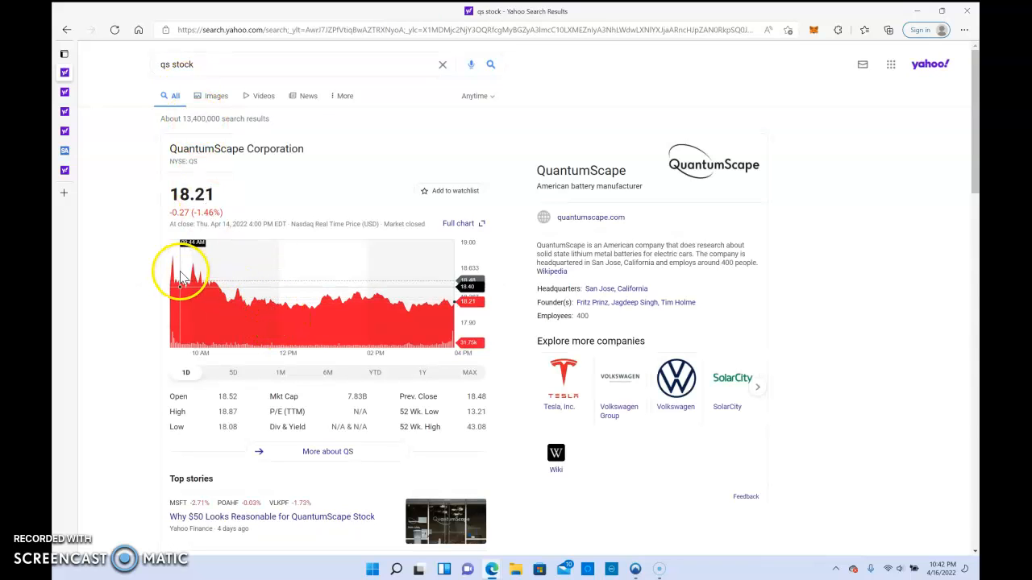
pyautogui.moveTo(172, 221)
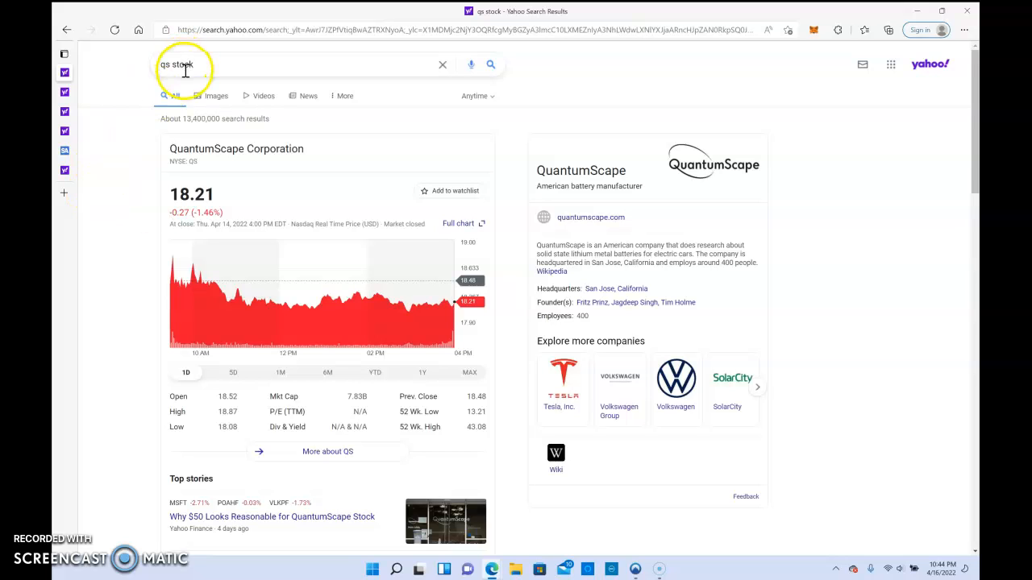
pyautogui.scroll(-3)
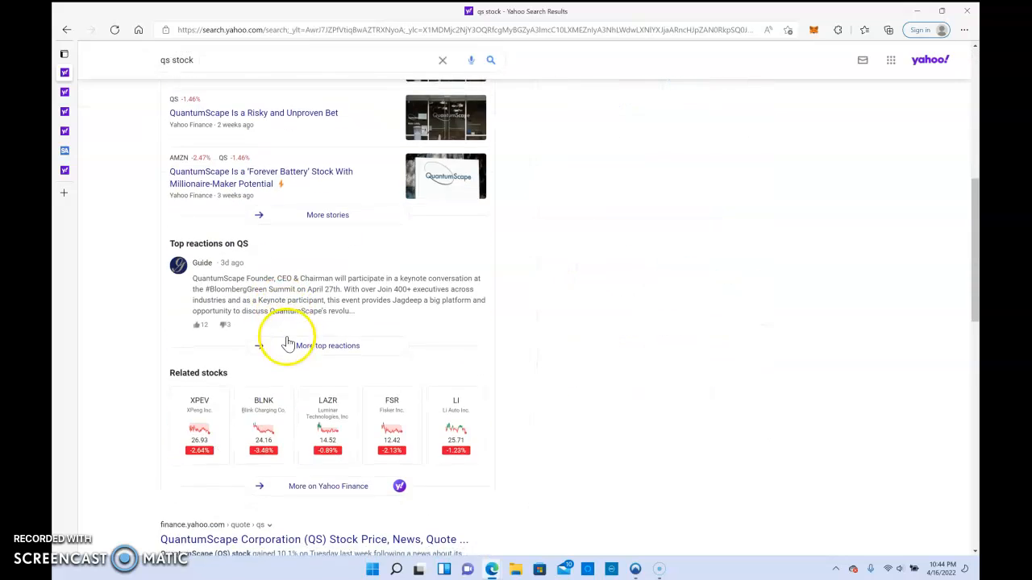
pyautogui.scroll(-3)
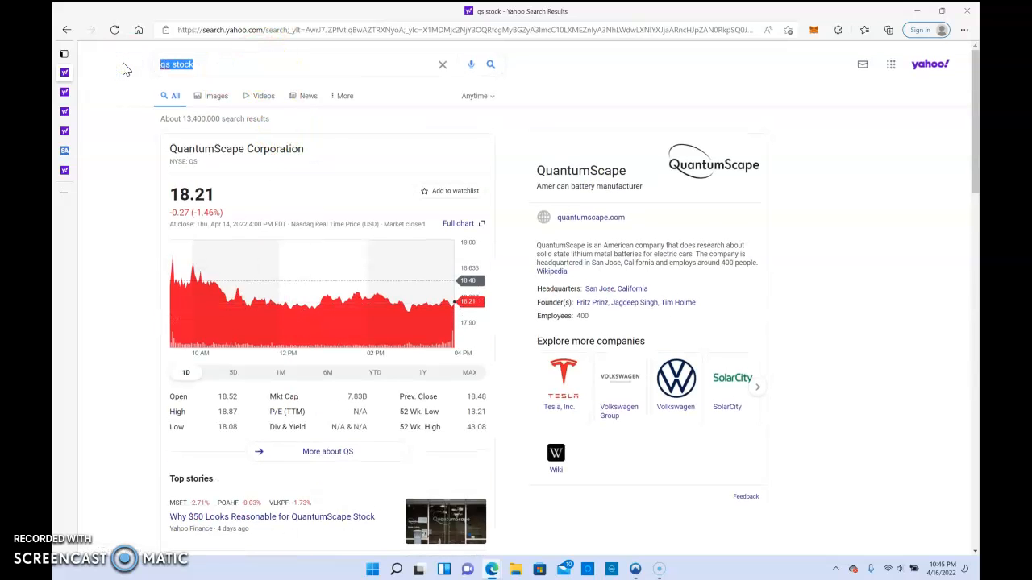
# Step: Search 'volta stock' from the VLT suggestion and scroll through Volta Inc.'s results
pyautogui.write('VLTA')
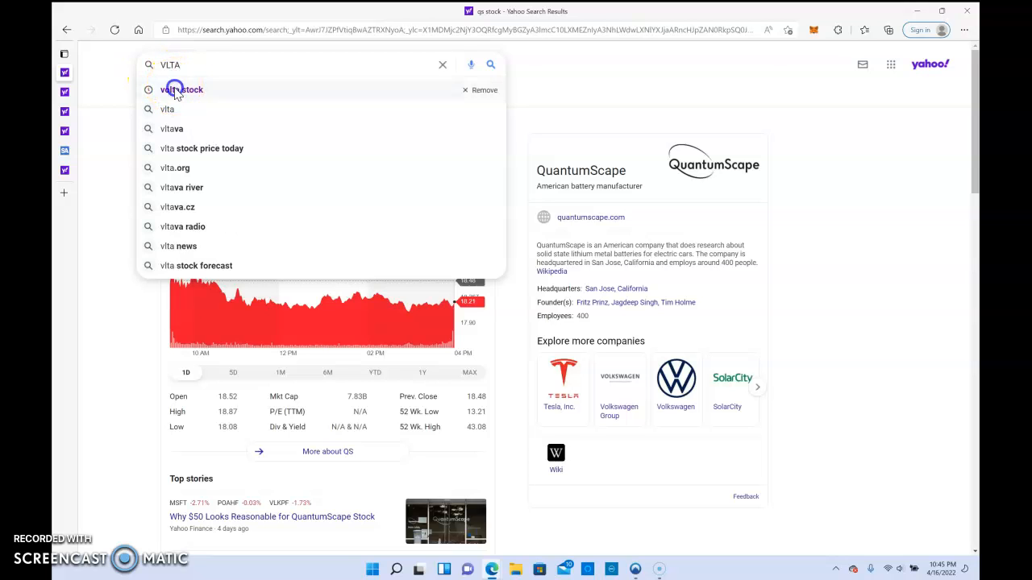
pyautogui.click(182, 89)
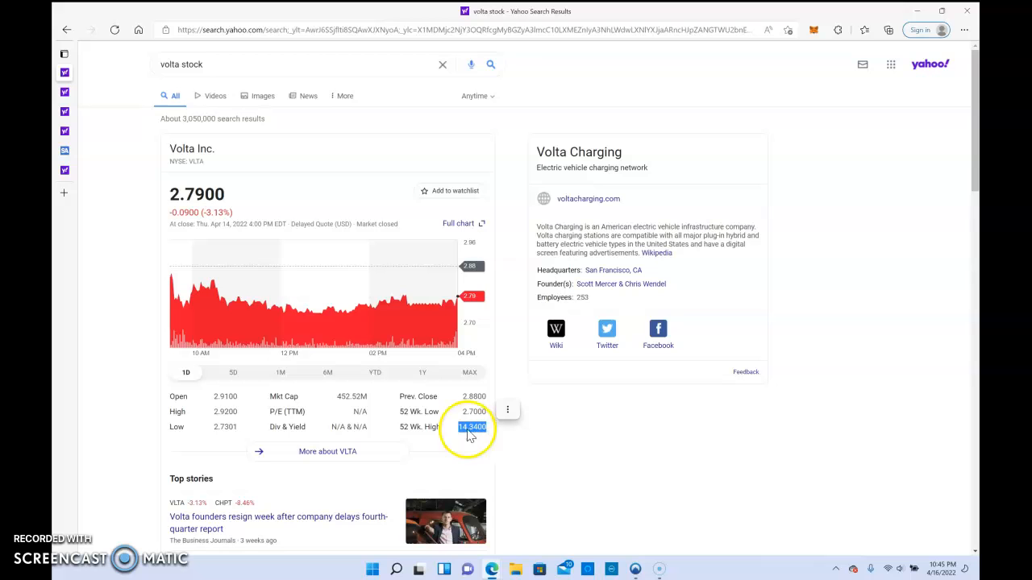
pyautogui.scroll(-3)
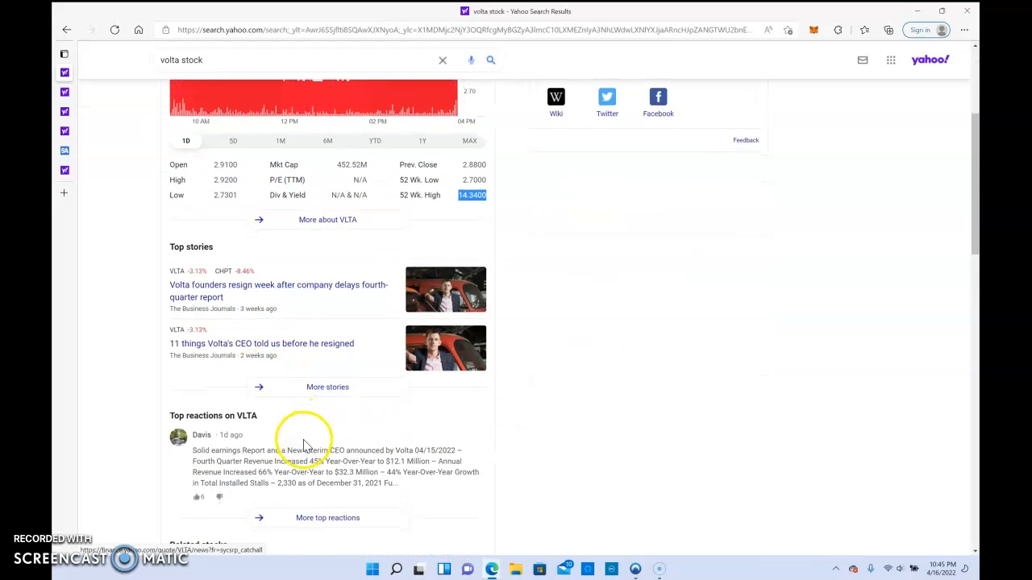
pyautogui.scroll(-3)
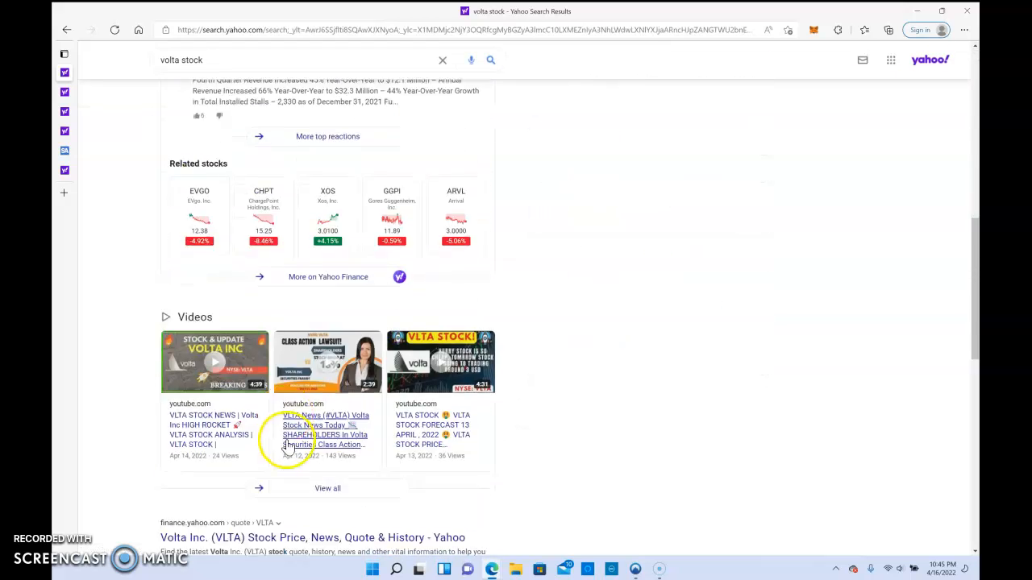
pyautogui.scroll(-3)
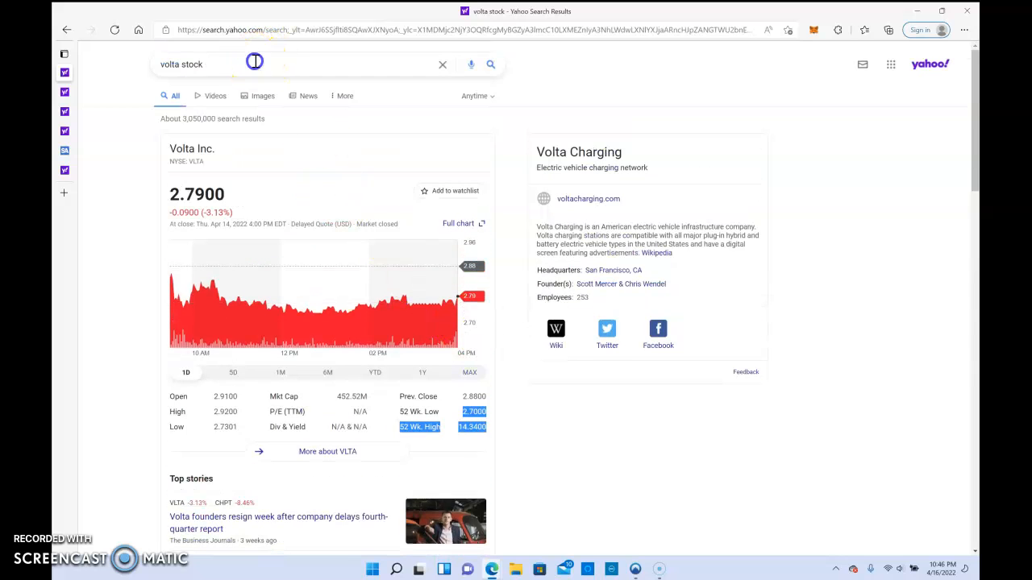
# Step: Search Yahoo for 'shorting a stock' and open Titan's 'What is Shorting a Stock?' result
pyautogui.write('shorting')
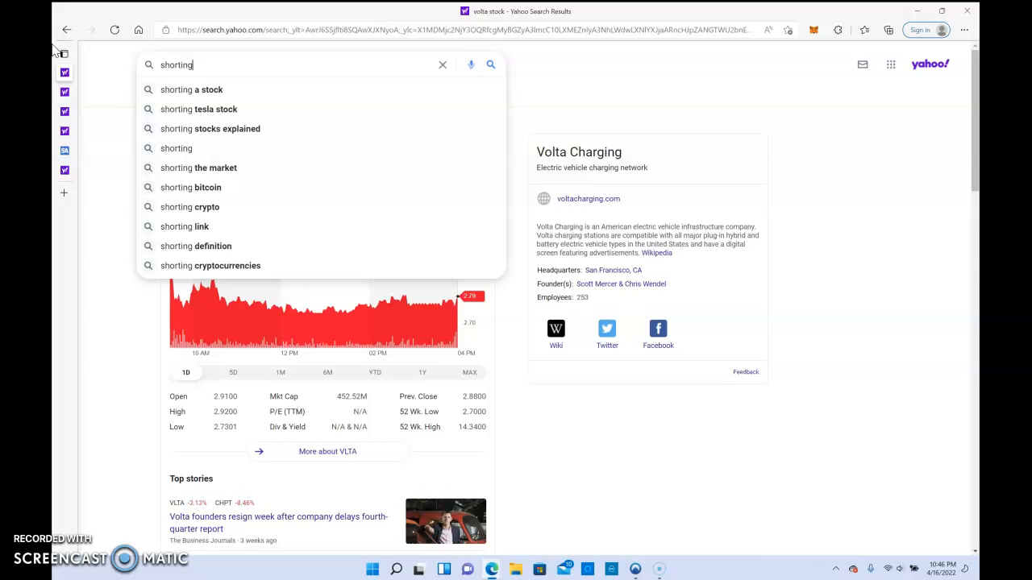
pyautogui.click(192, 90)
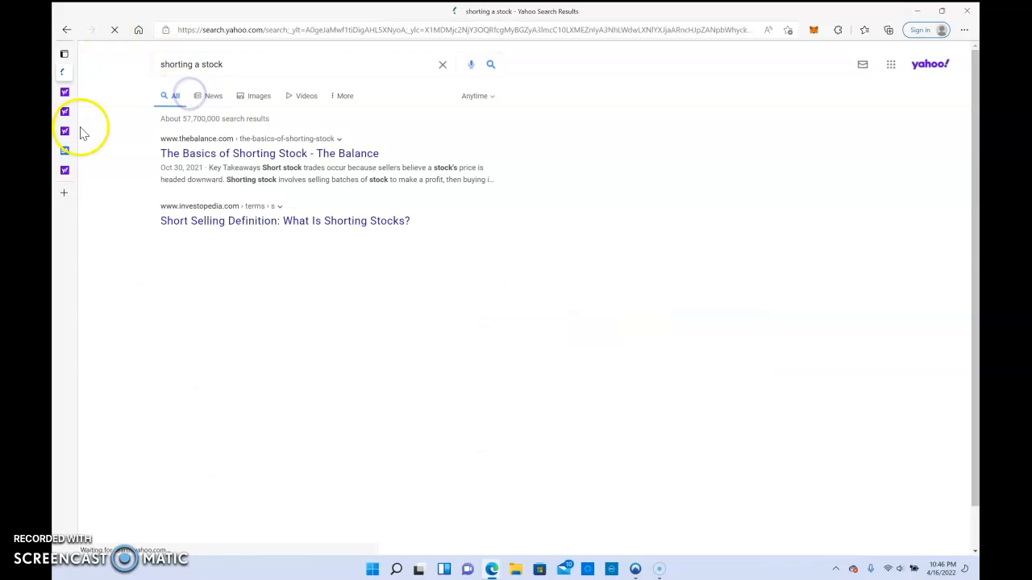
pyautogui.scroll(-3)
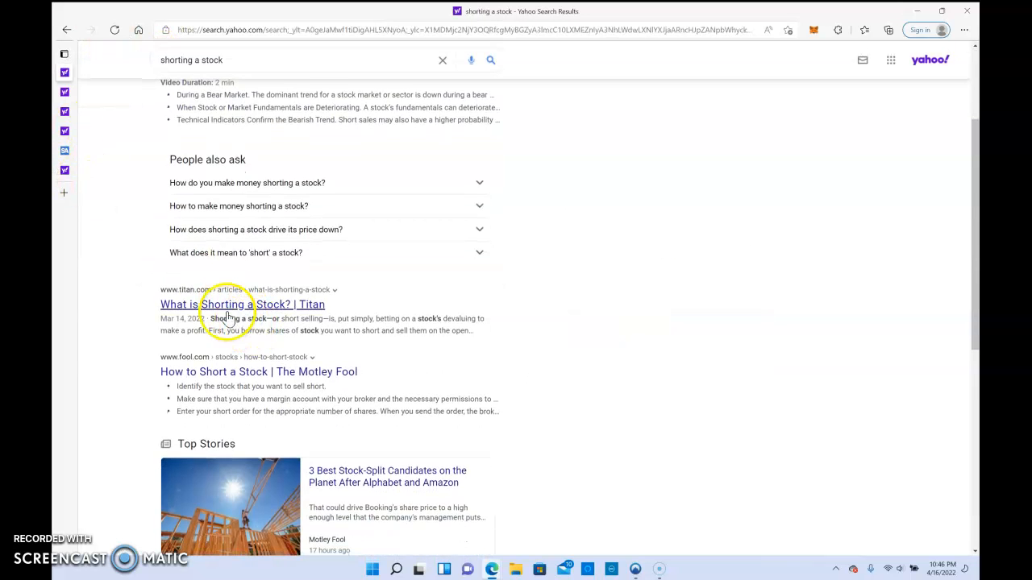
pyautogui.click(242, 304)
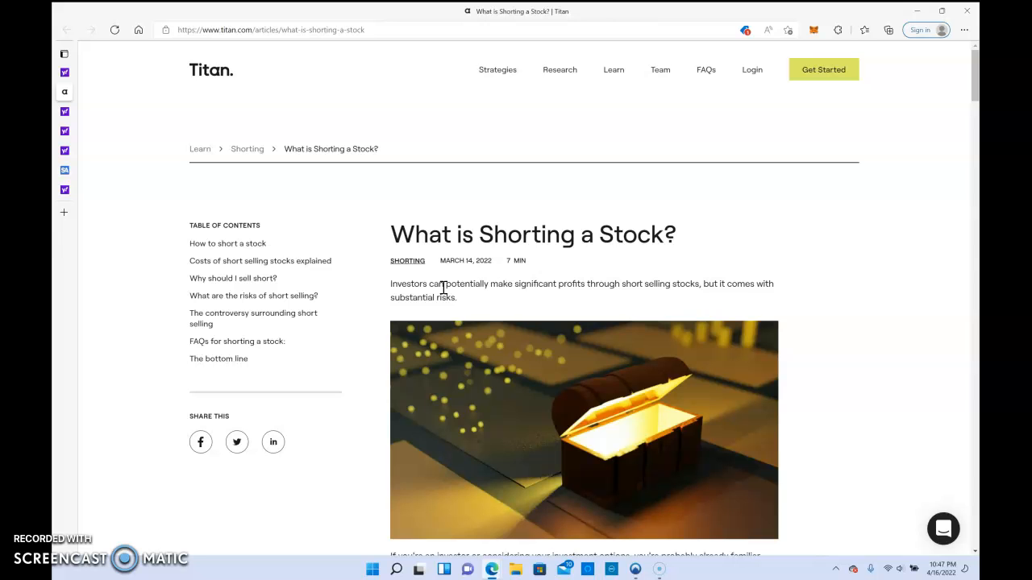
# Step: Scroll through the Titan article's introduction toward the 'How to short a stock' section
pyautogui.scroll(-3)
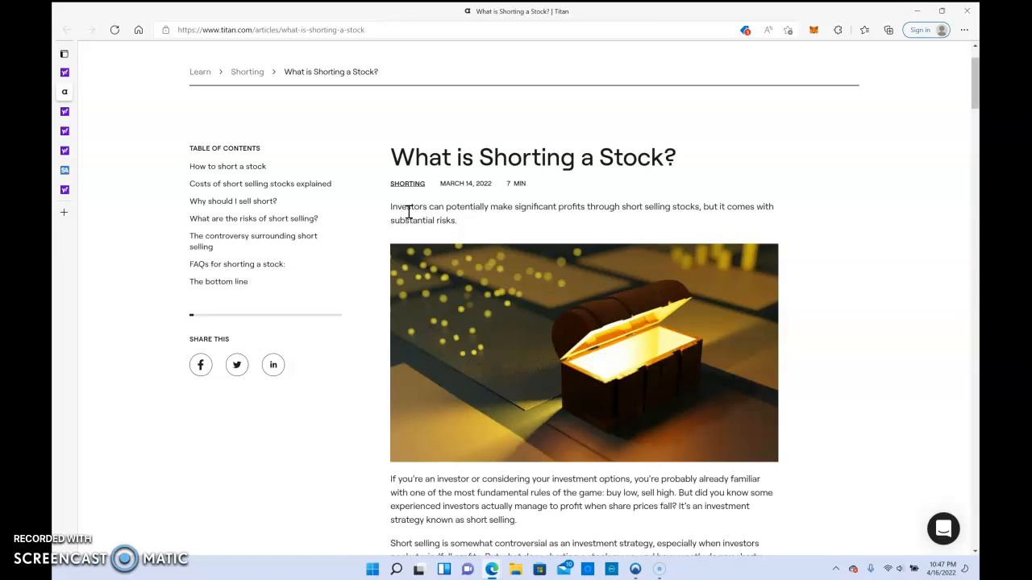
pyautogui.scroll(-3)
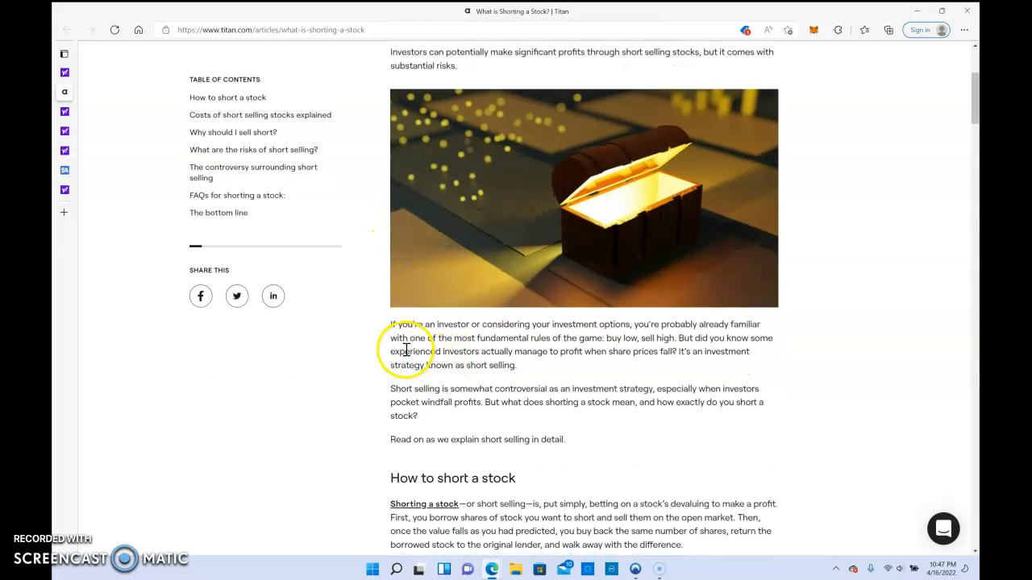
pyautogui.moveTo(447, 320)
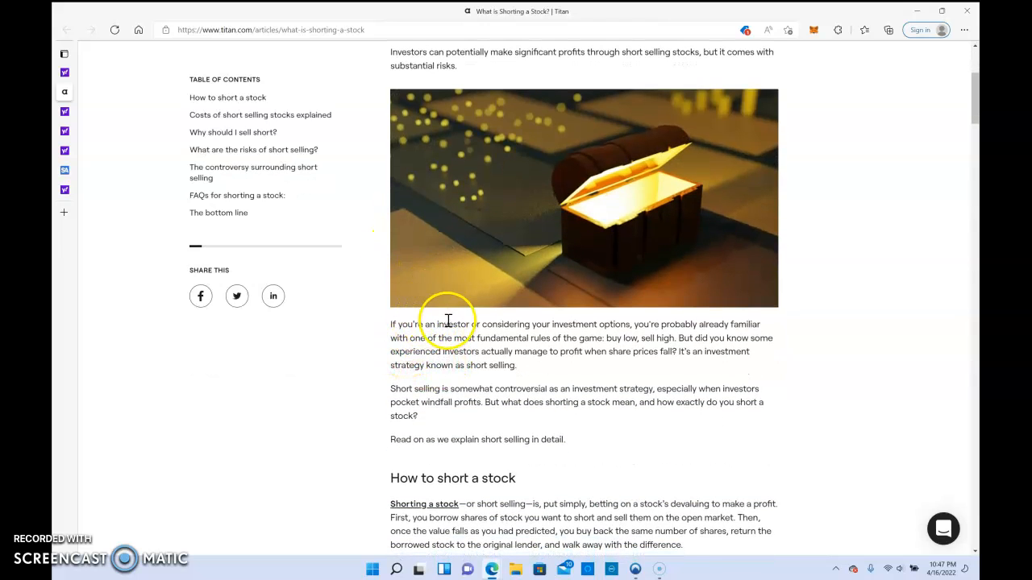
pyautogui.moveTo(573, 325)
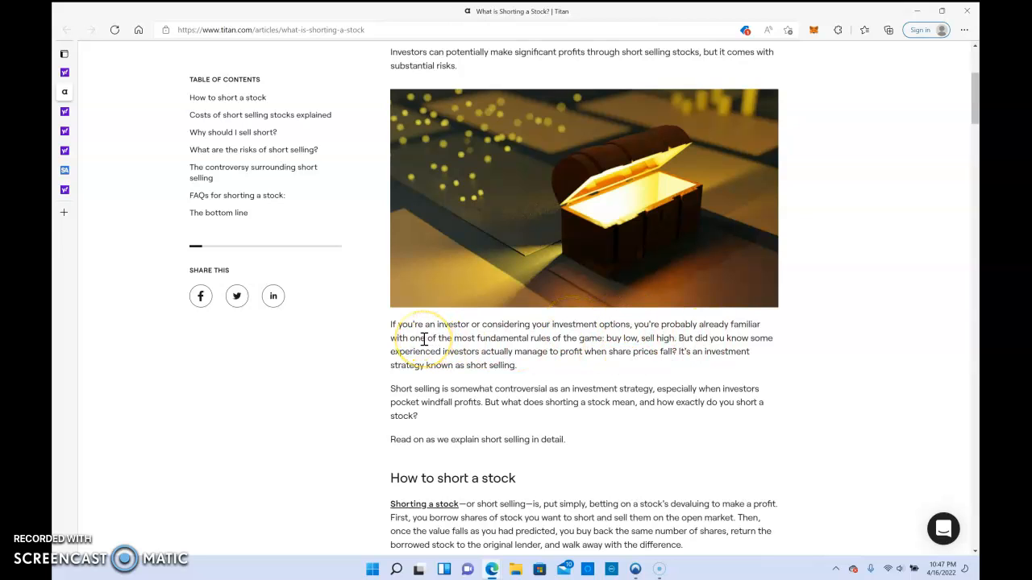
pyautogui.moveTo(639, 353)
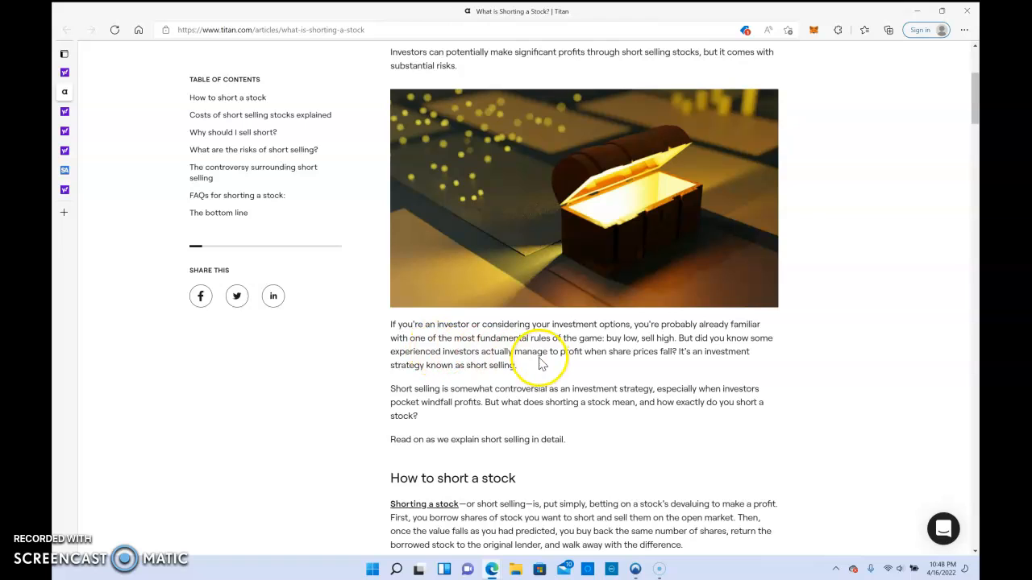
pyautogui.moveTo(685, 363)
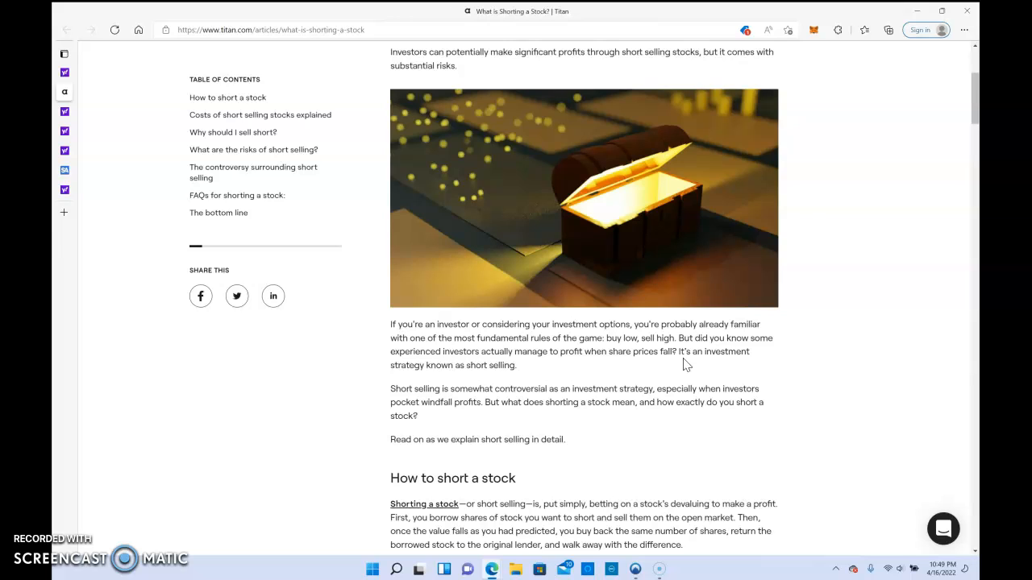
# Step: Scroll into 'How to short a stock' to reach the stock XYZ overvalued example
pyautogui.scroll(-3)
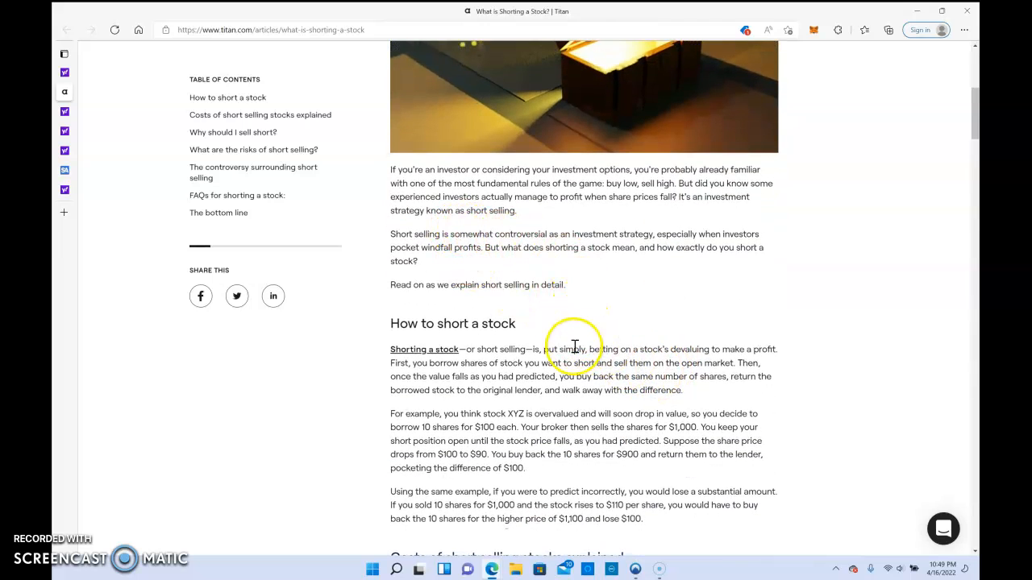
pyautogui.moveTo(391, 323)
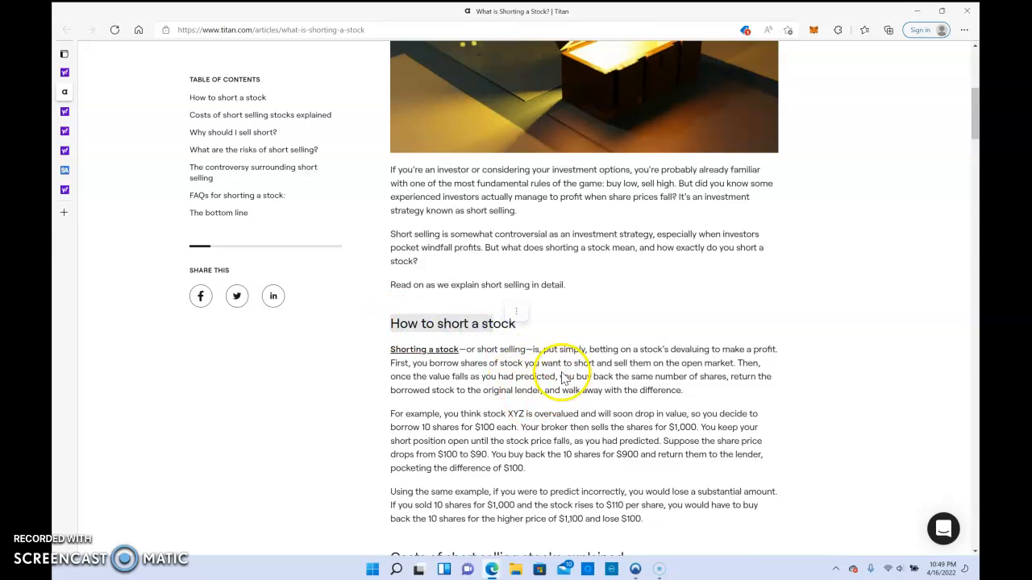
pyautogui.moveTo(635, 362)
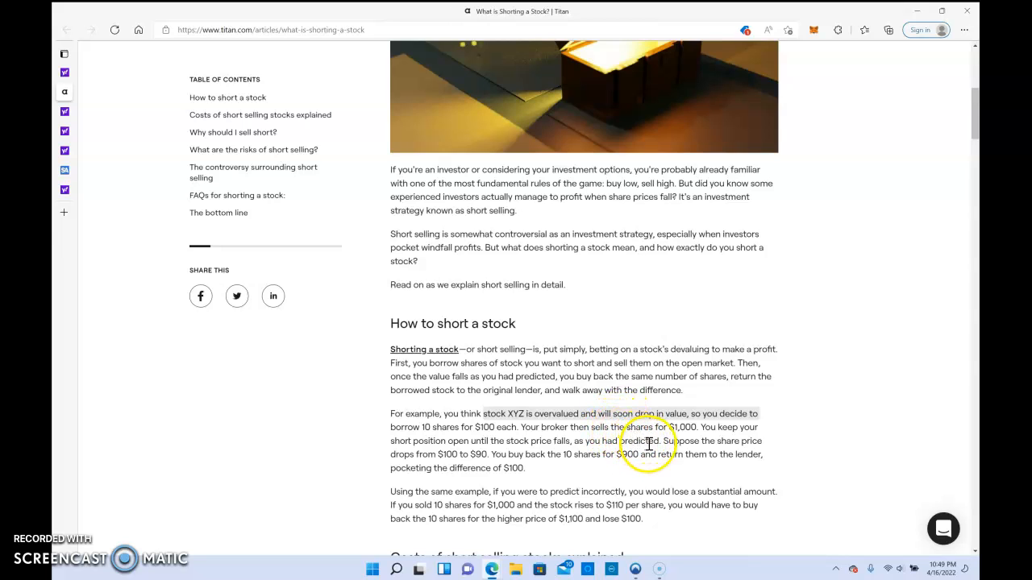
pyautogui.moveTo(636, 442)
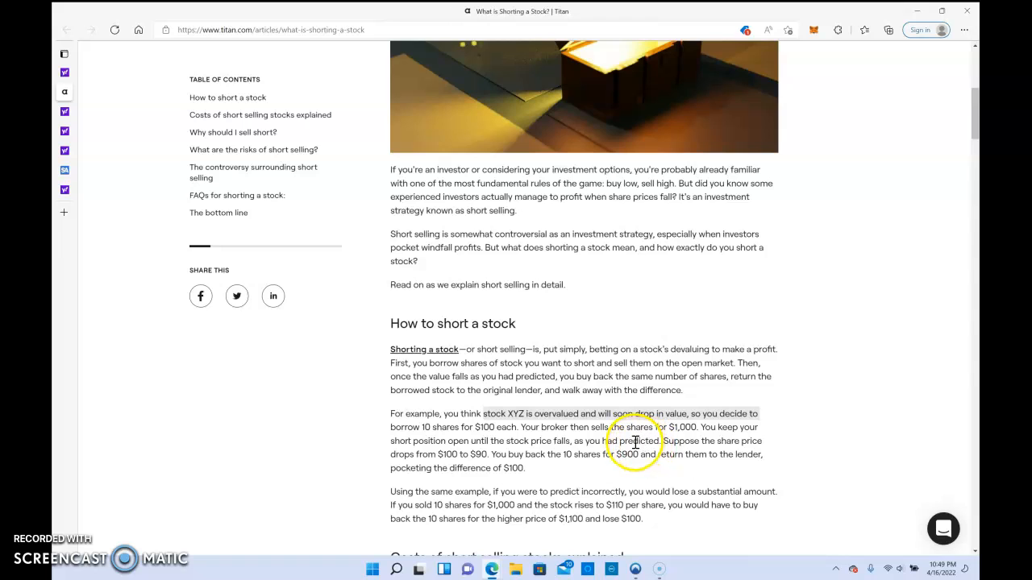
pyautogui.moveTo(474, 452)
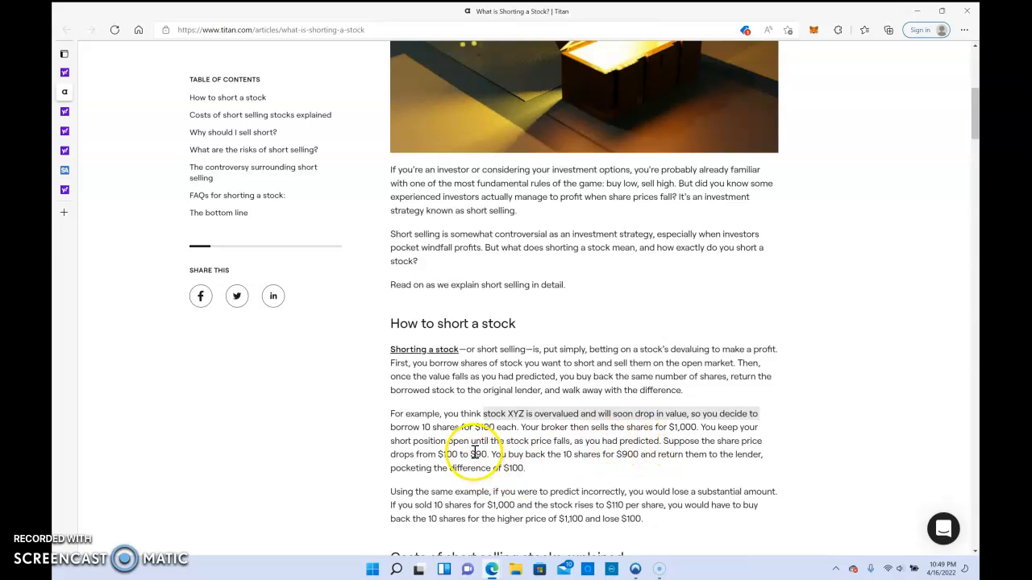